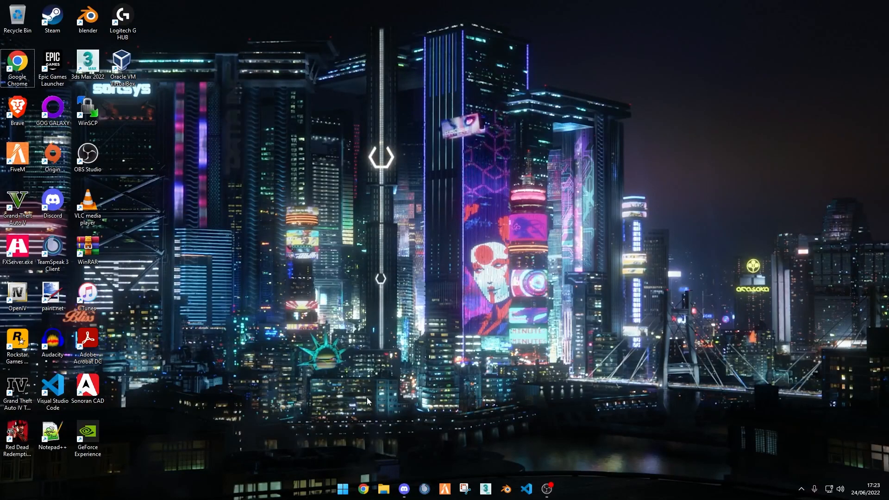
- Sign in to keymaster.fivem.net and download the purchased Helicopter Rescue asset
left_click(361, 488)
type("key")
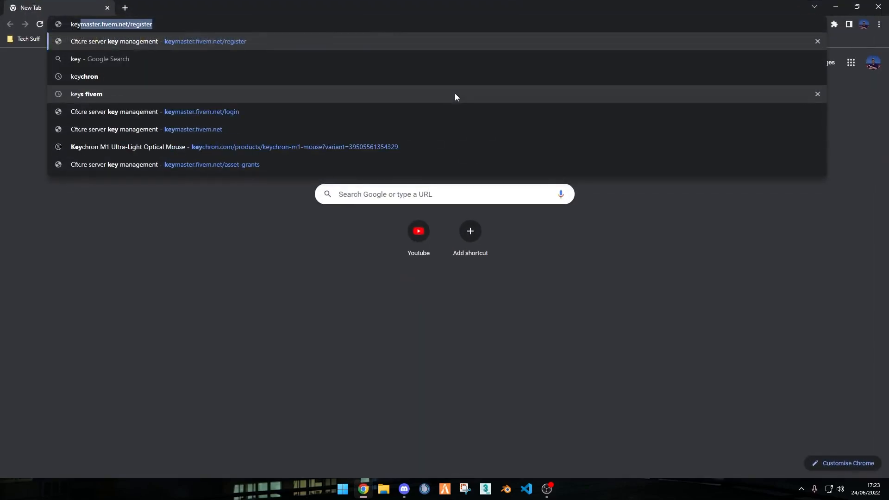
left_click(154, 111)
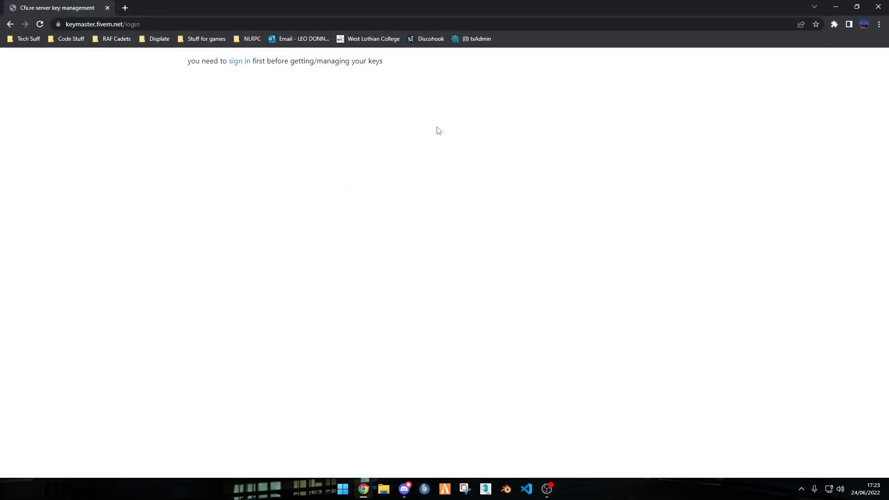
left_click(239, 61)
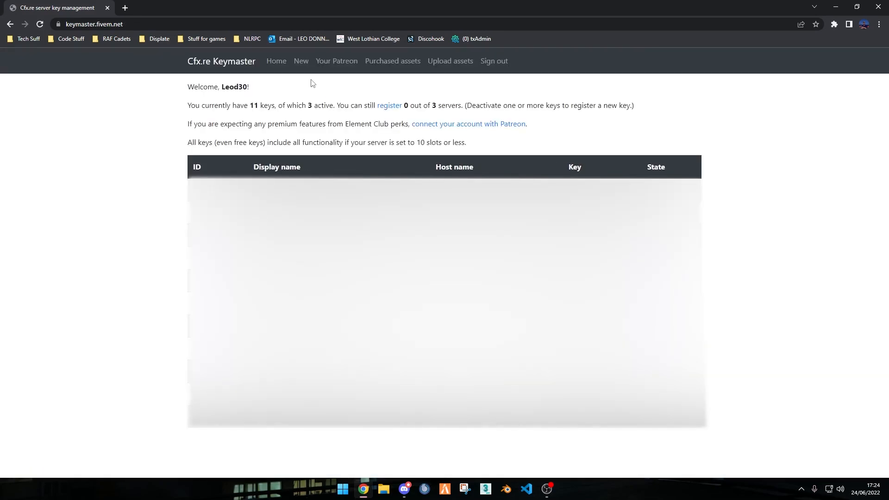
left_click(393, 61)
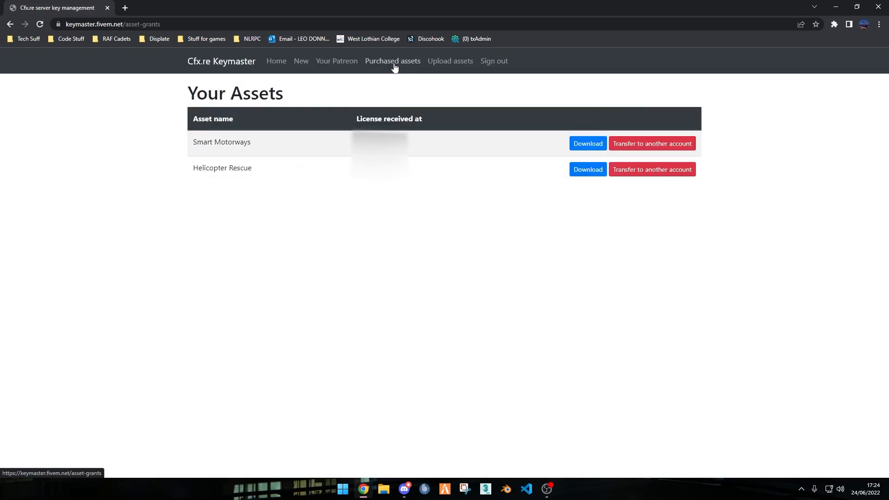
mouse_move(241, 179)
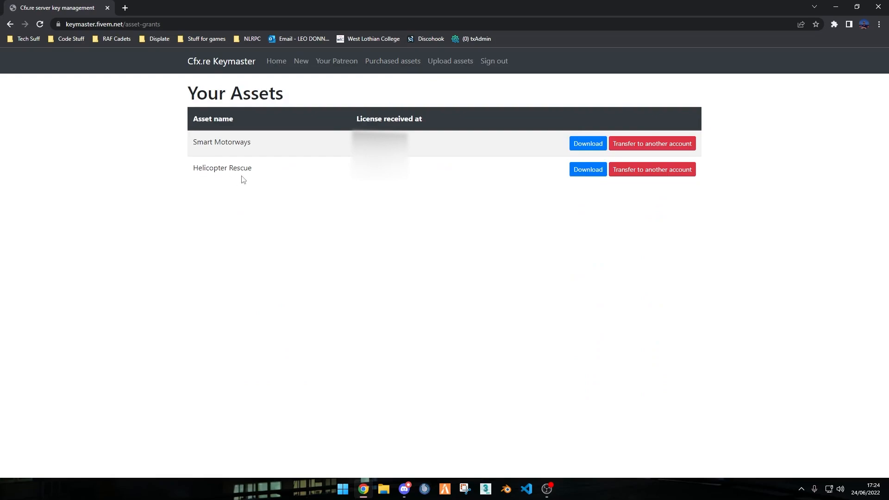
mouse_move(593, 195)
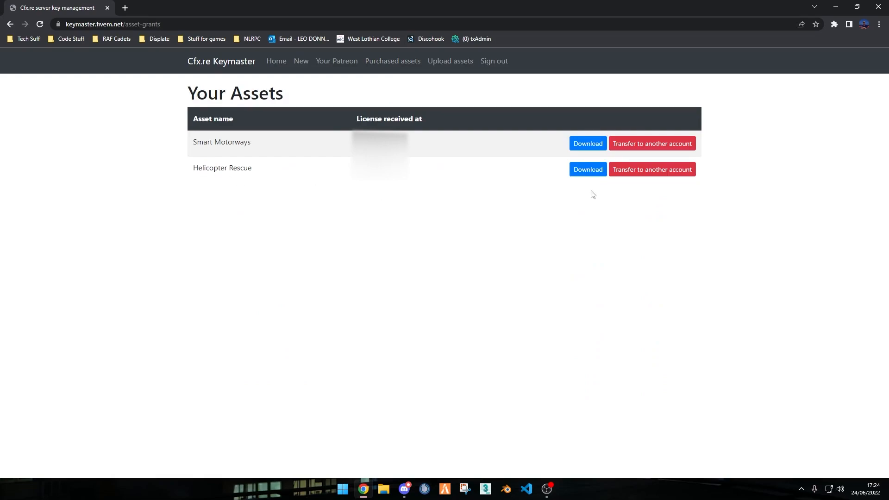
mouse_move(588, 169)
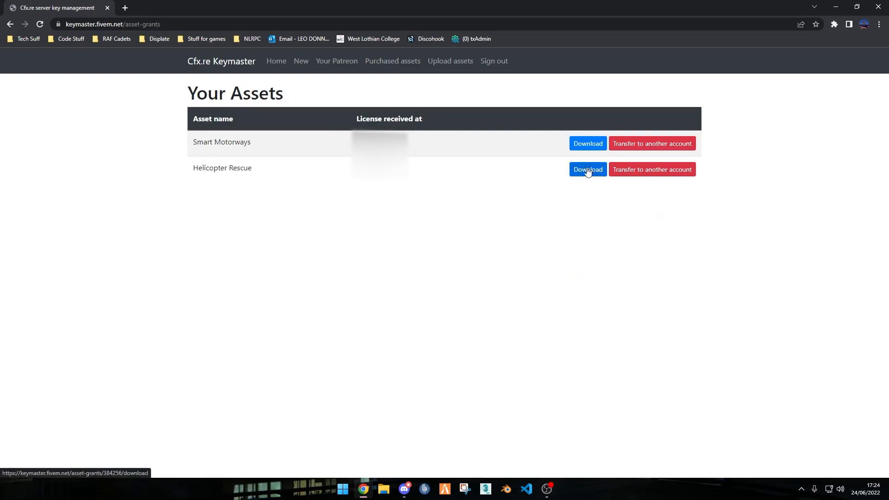
left_click(588, 169)
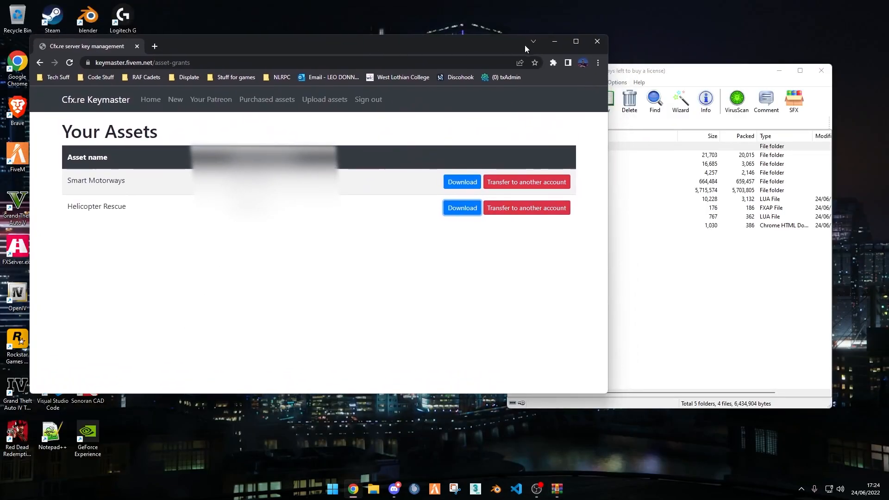
- Browse File Explorer to the For video server folder on the E: drive
left_click(596, 40)
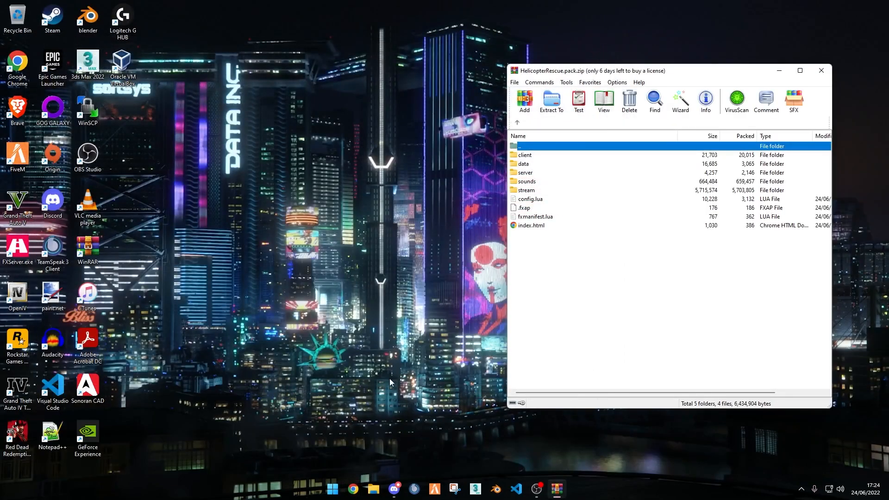
left_click(372, 488)
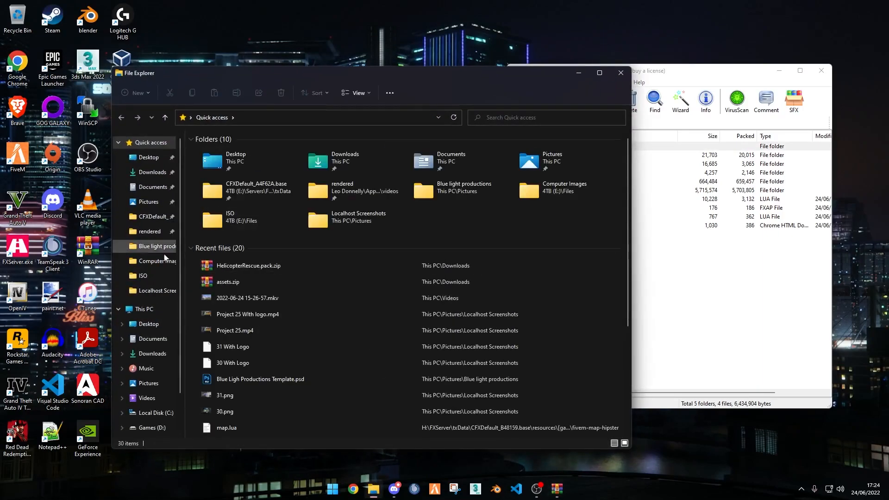
left_click(149, 424)
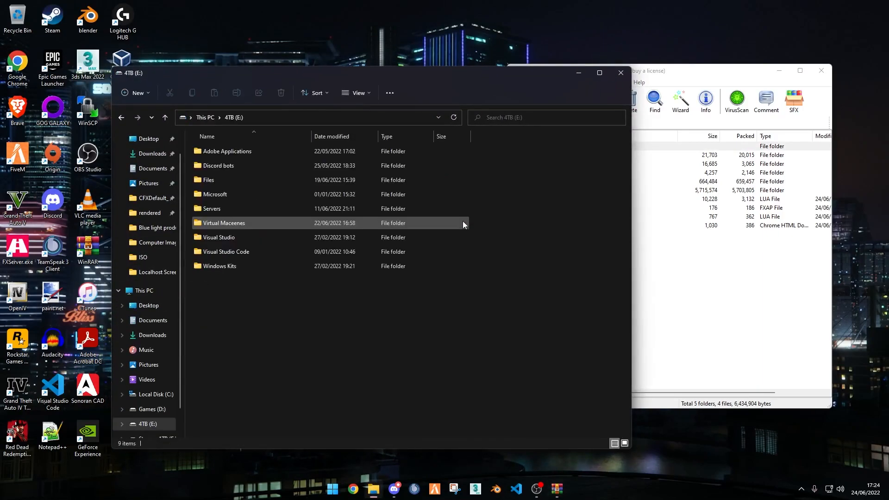
double_click(211, 208)
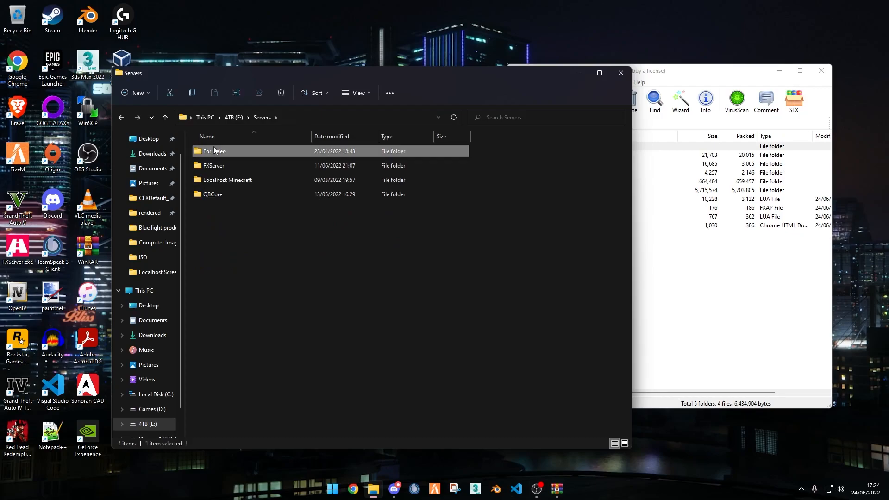
double_click(215, 151)
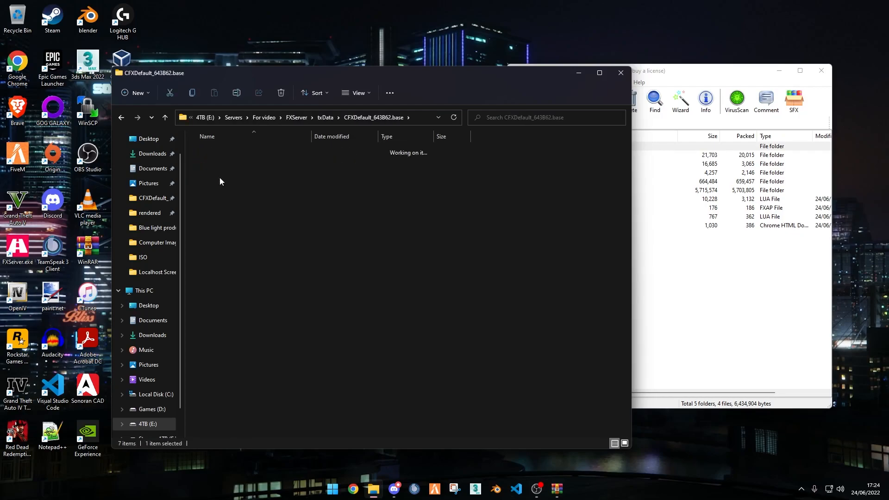
- Create a SmartRescue folder in resources and open it to hold the files
left_click(135, 92)
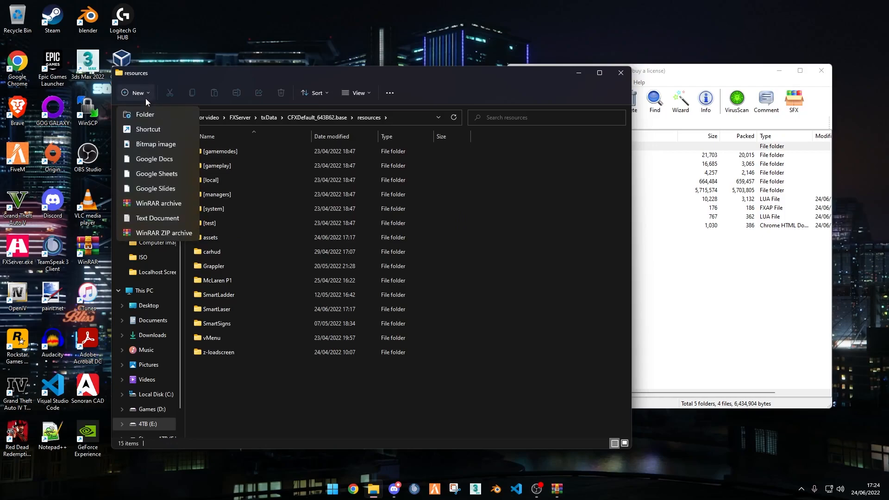
left_click(145, 114)
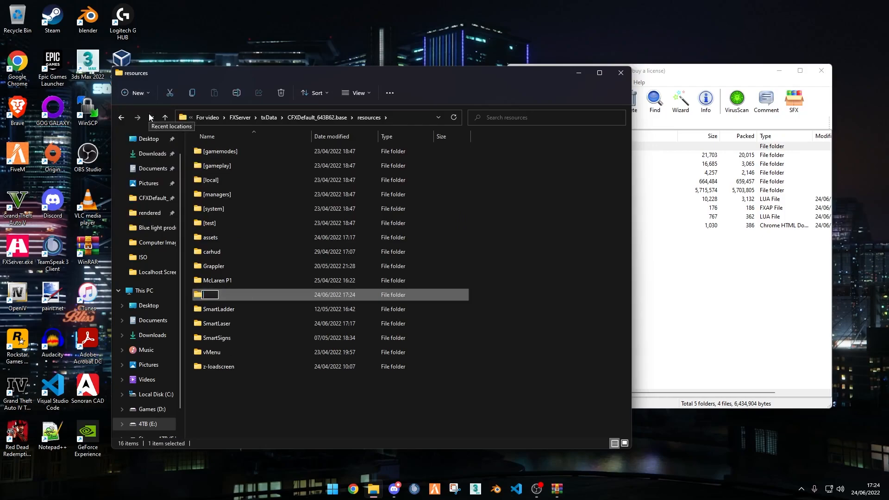
type("SmartRescue")
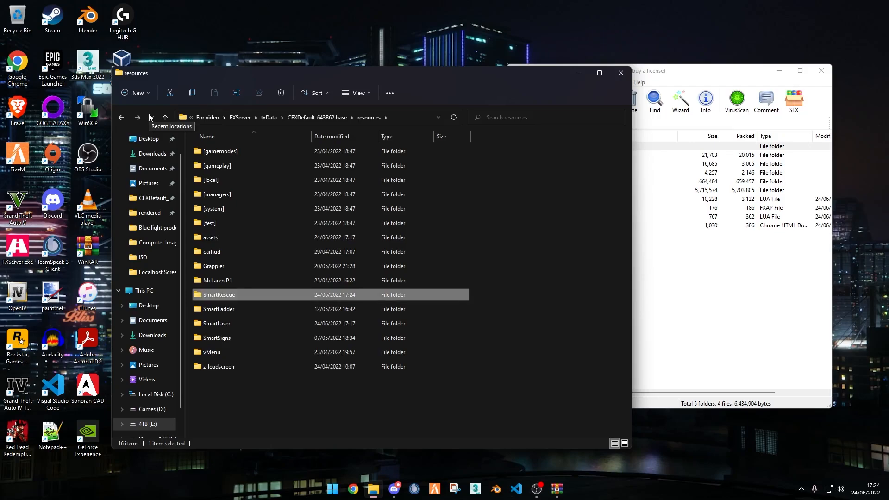
double_click(218, 295)
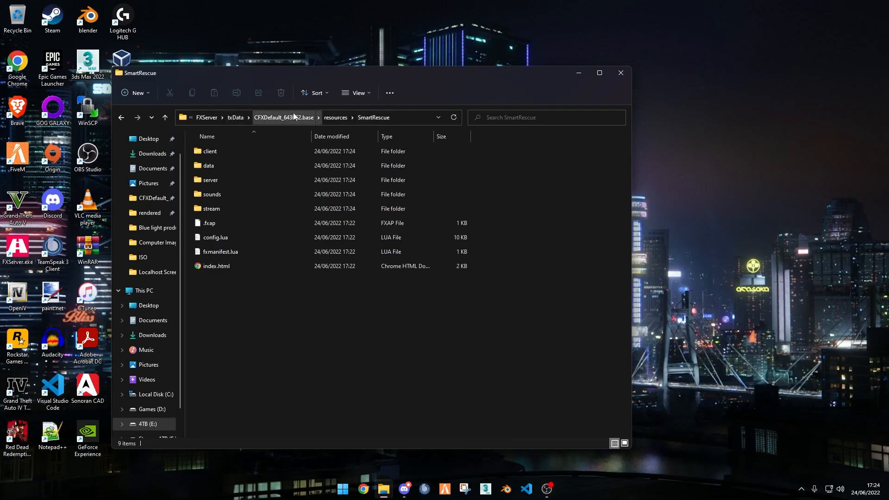
left_click(599, 73)
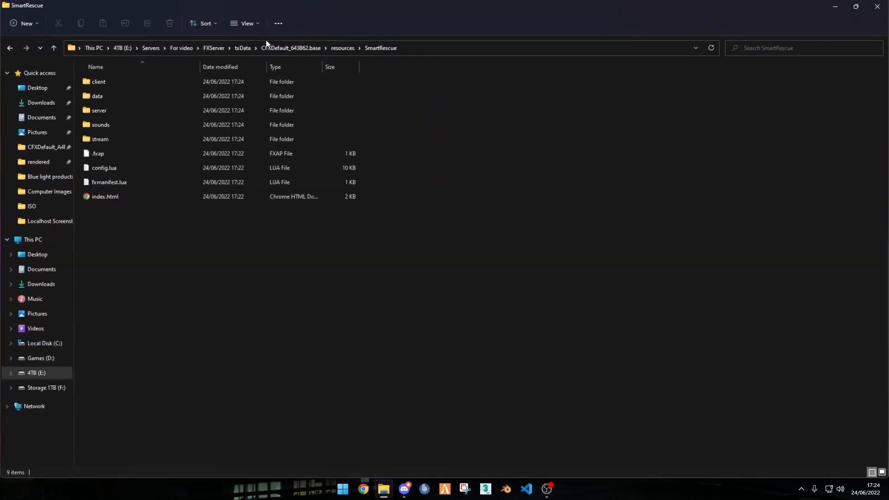
- Launch FXServer from the artifacts folder and load the txAdmin panel at localhost:40120
left_click(213, 48)
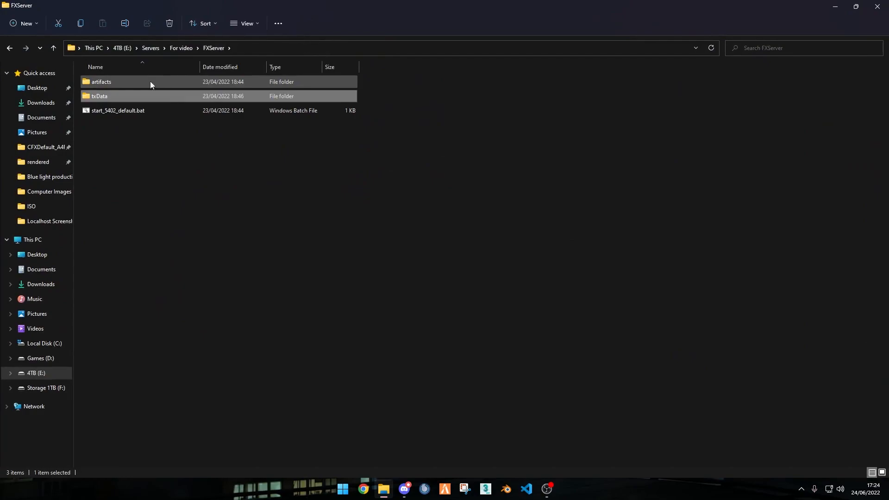
double_click(101, 81)
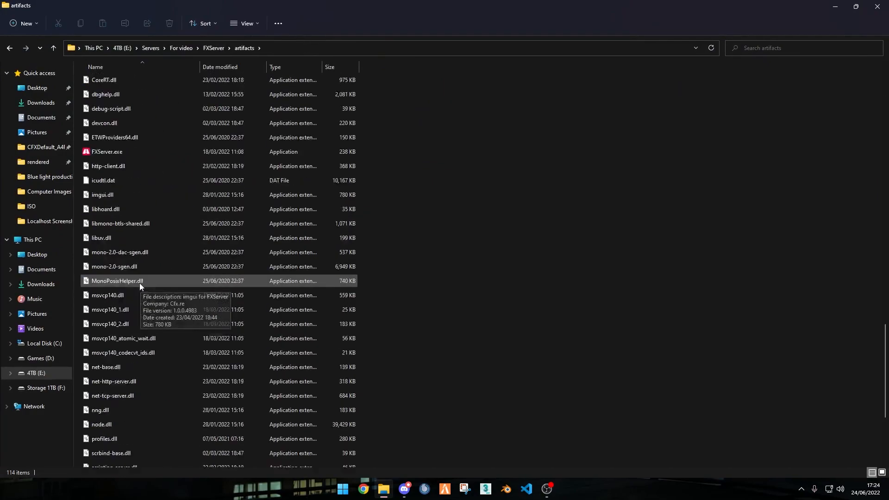
left_click(107, 373)
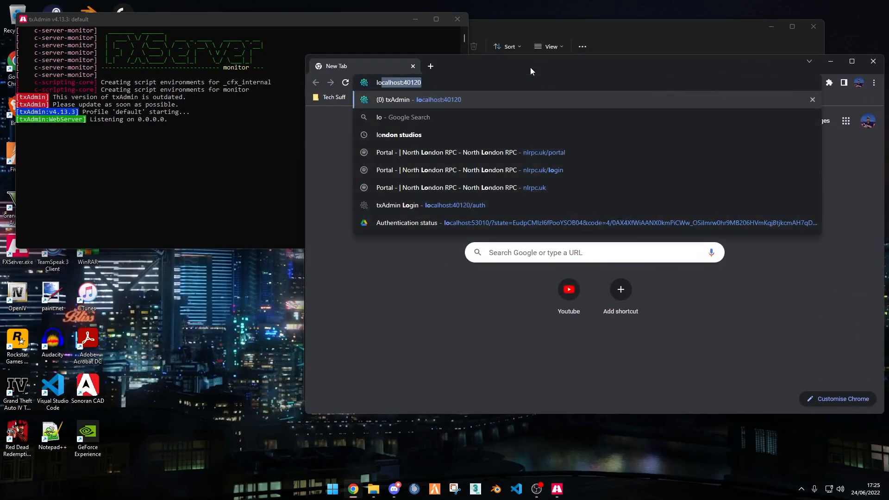
type("lo")
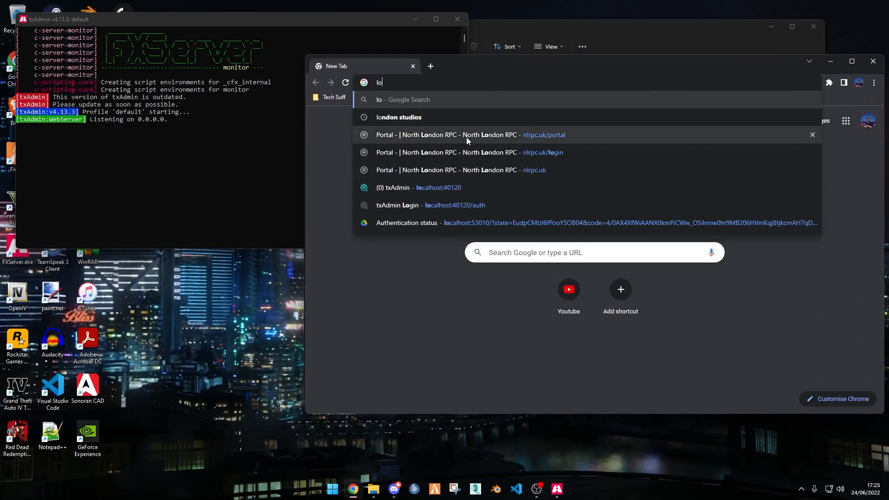
left_click(432, 204)
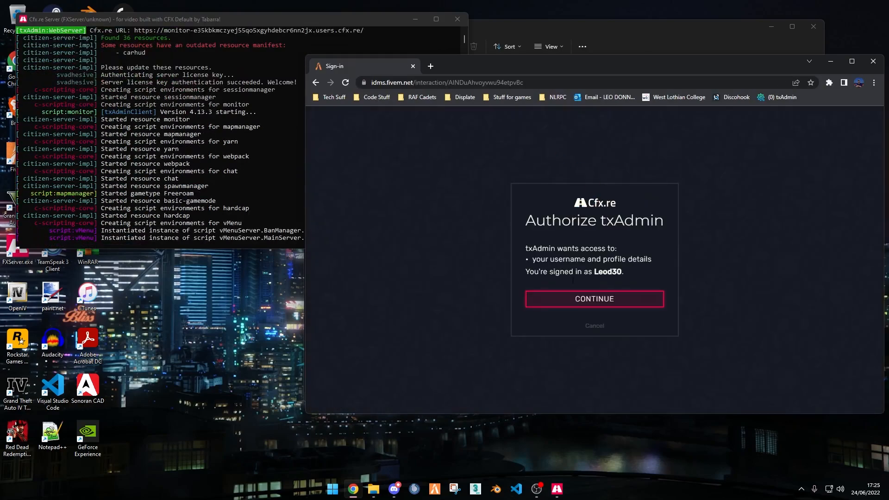
- Authorize txAdmin, add 'ensure SmartRescue' to the server config and save it
left_click(594, 299)
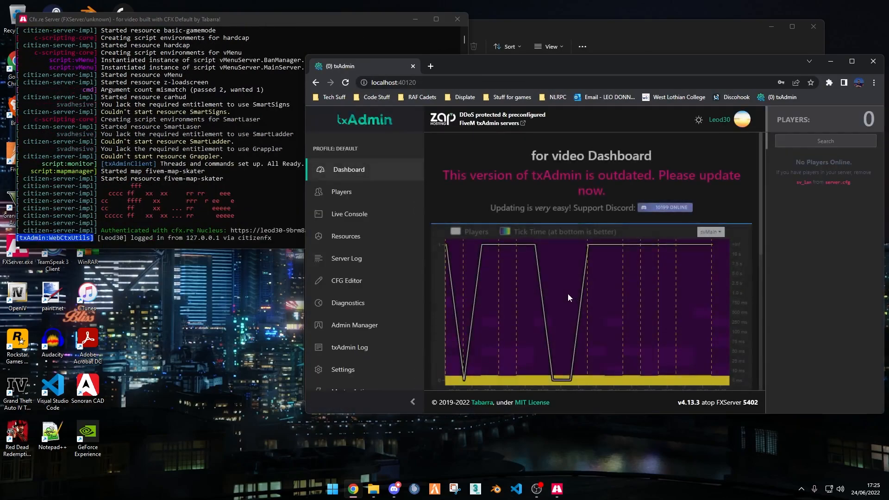
left_click(345, 369)
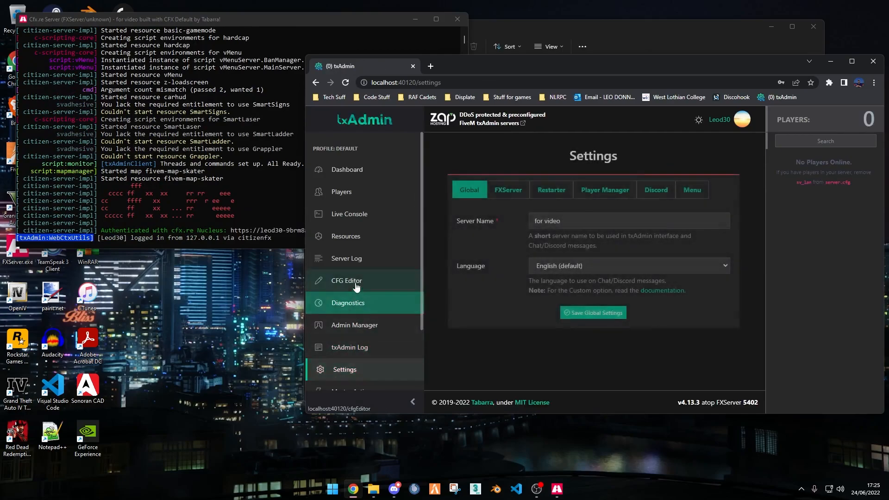
left_click(346, 280)
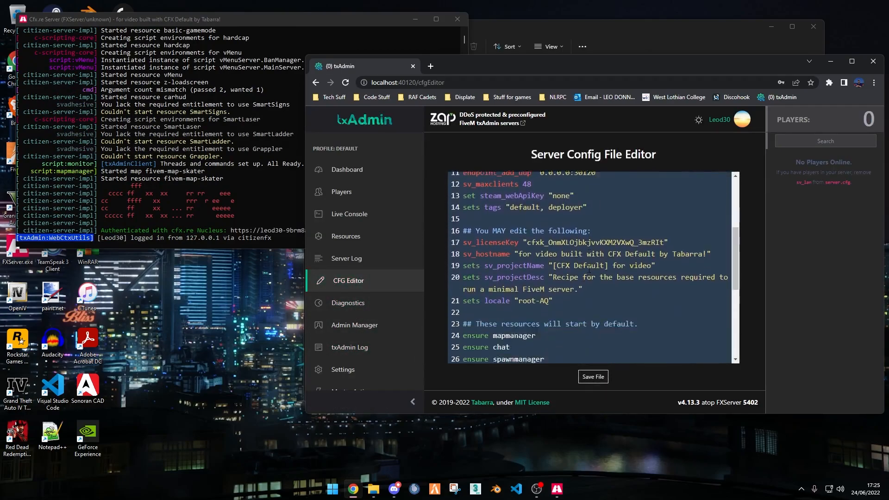
scroll("down", 3)
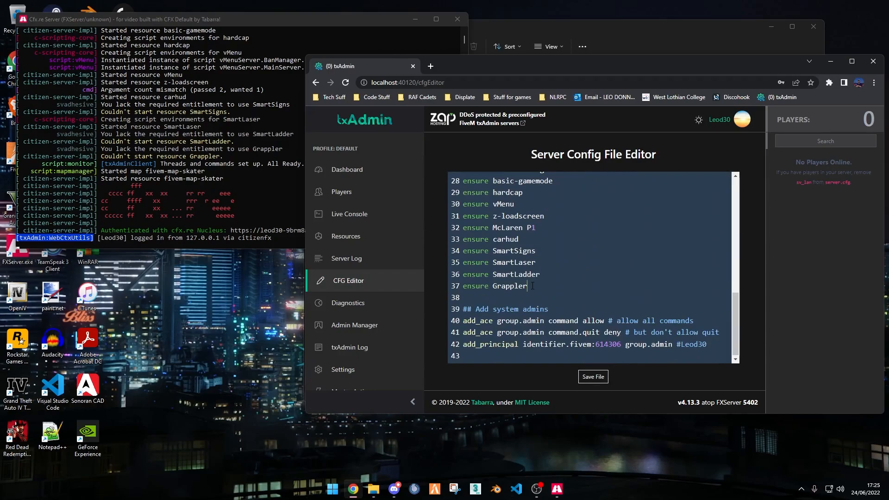
type("ensure SmartRescue")
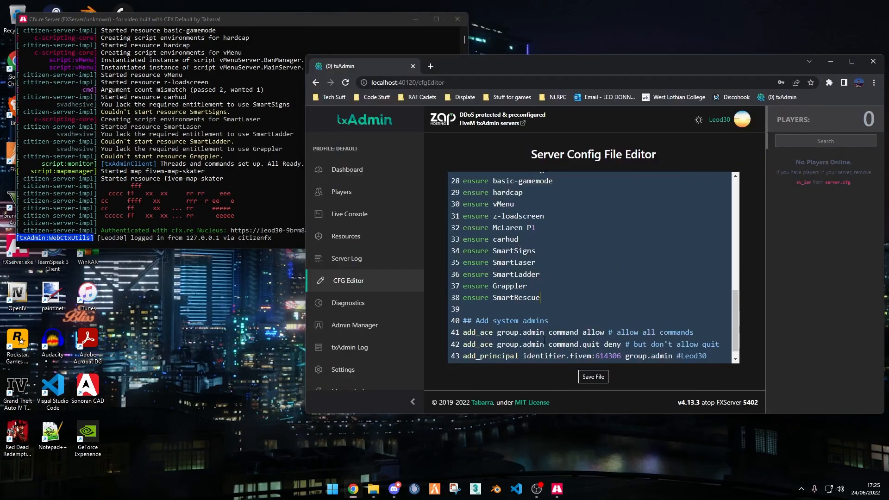
left_click(592, 376)
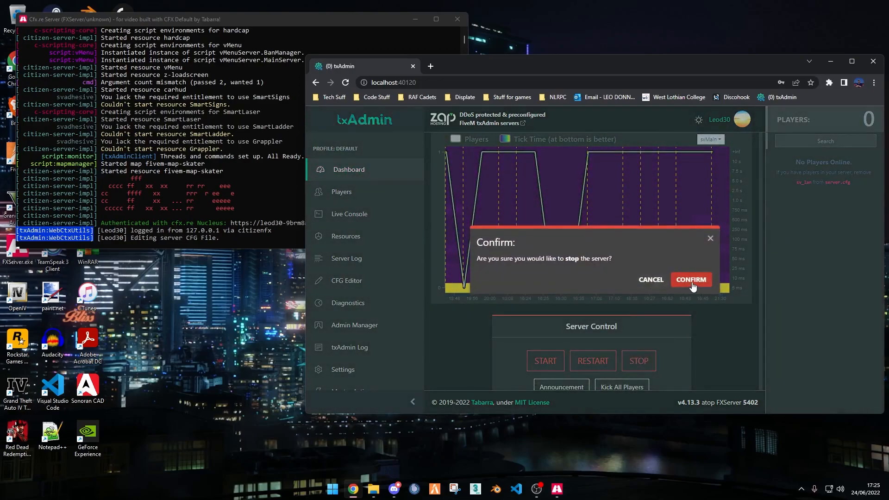
- Confirm the server stop, then open SmartRescue's config.lua in VS Code
left_click(690, 279)
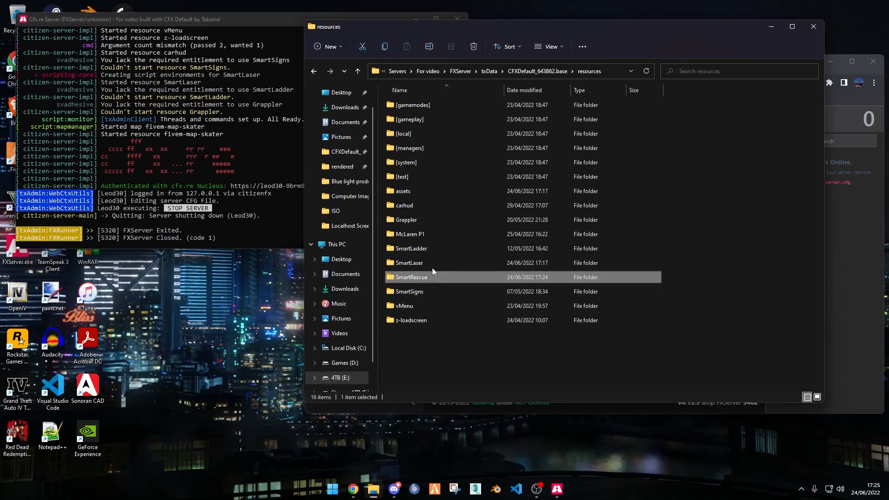
double_click(411, 277)
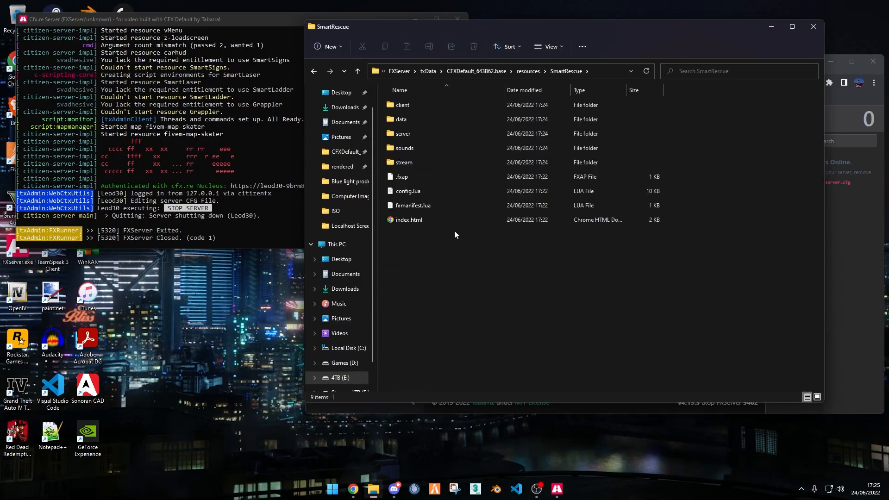
left_click(407, 191)
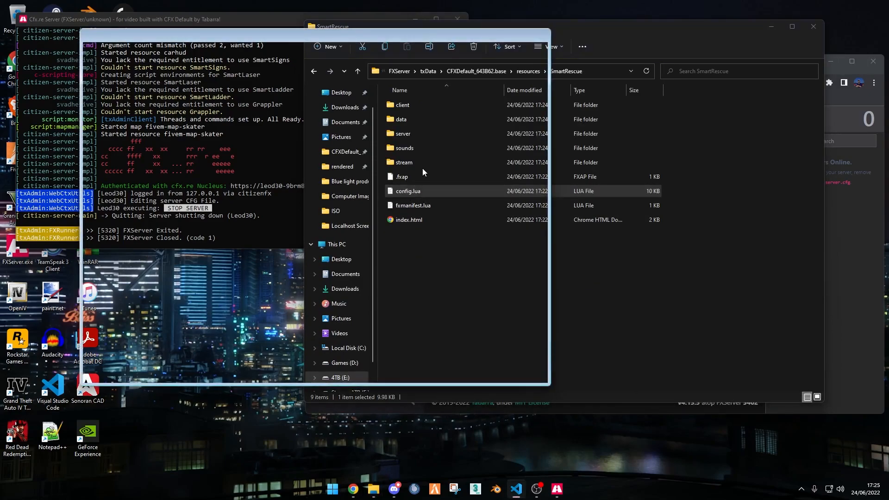
double_click(407, 190)
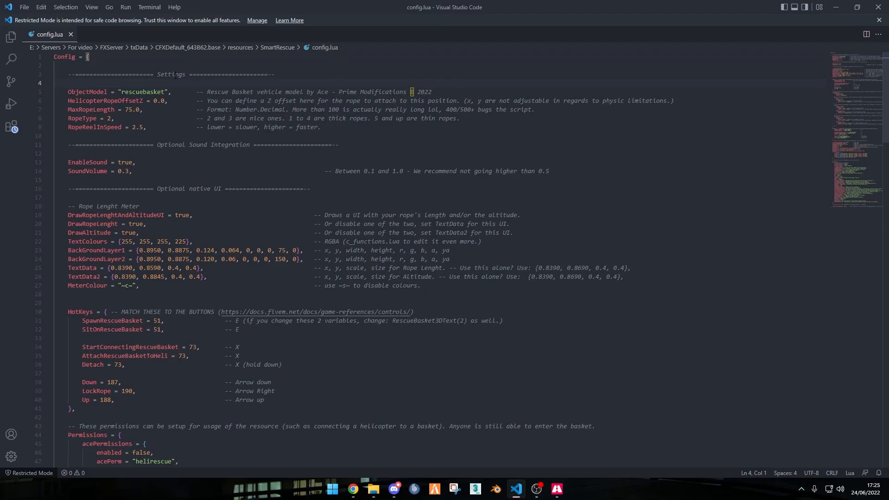
double_click(87, 92)
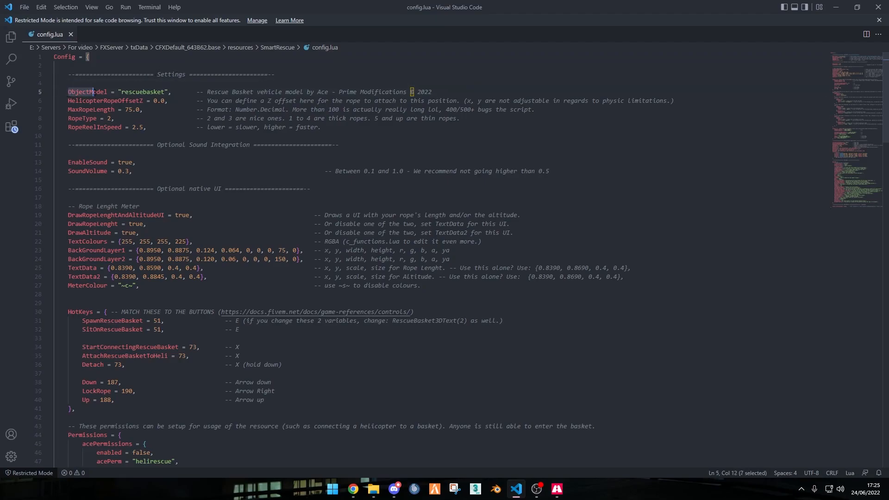
left_click(182, 91)
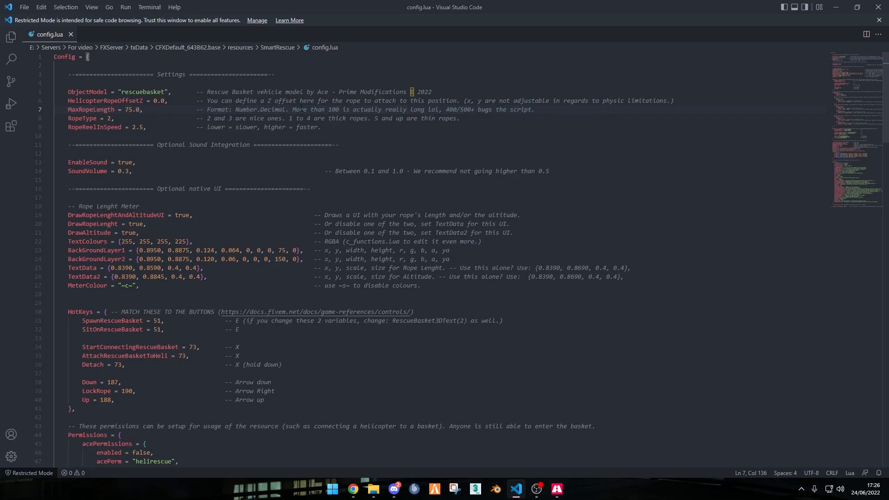
mouse_move(187, 96)
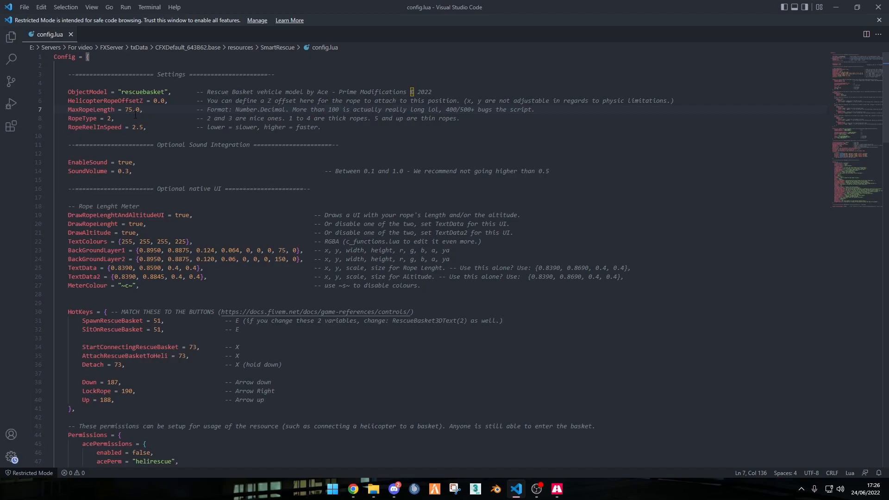
left_click(119, 118)
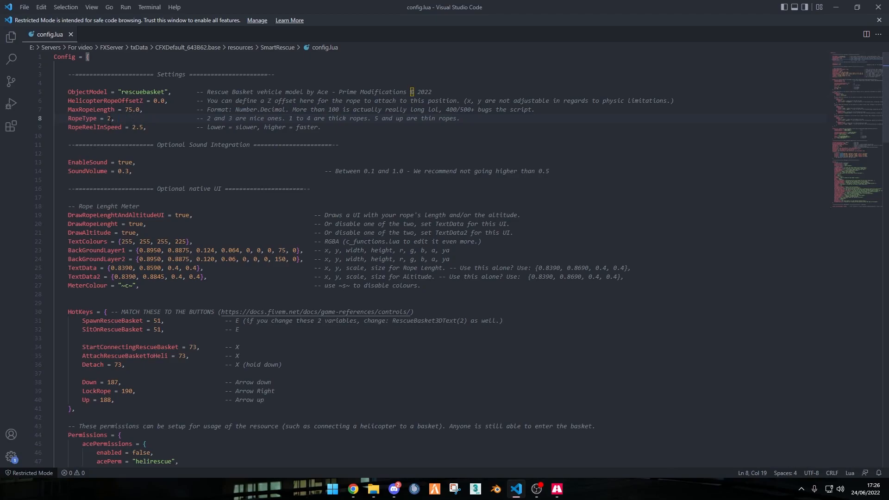
mouse_move(169, 129)
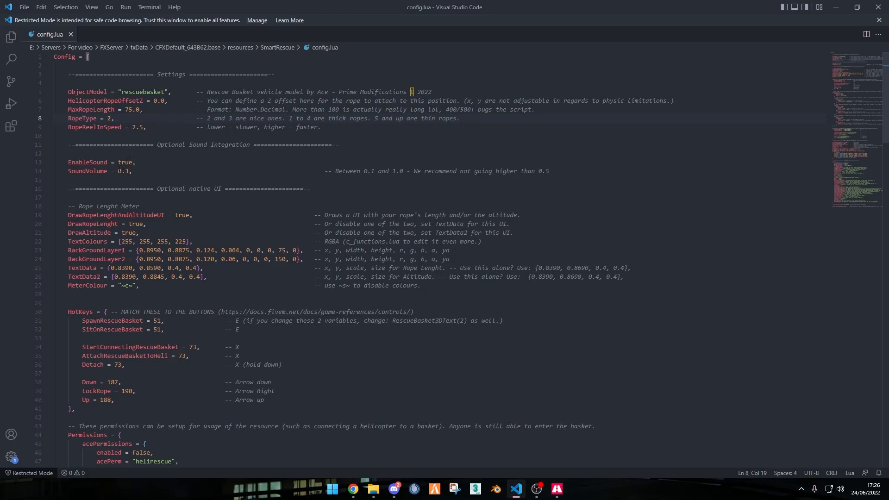
scroll("down", 3)
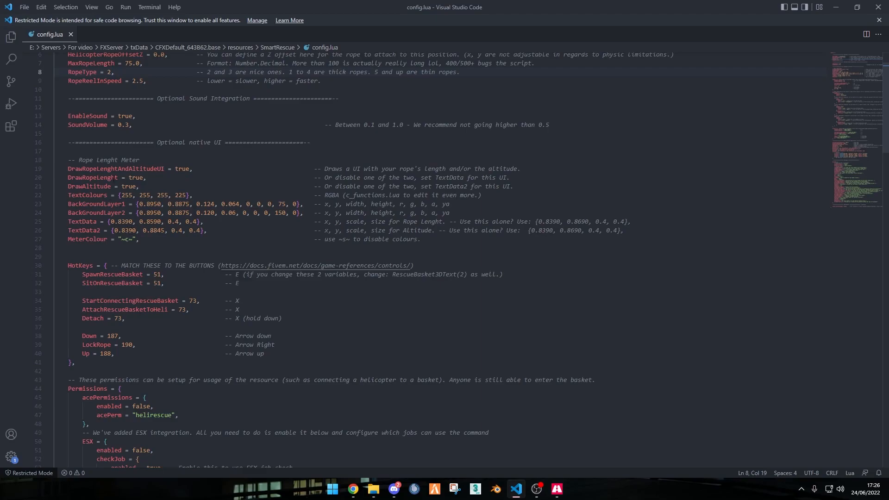
scroll("down", 3)
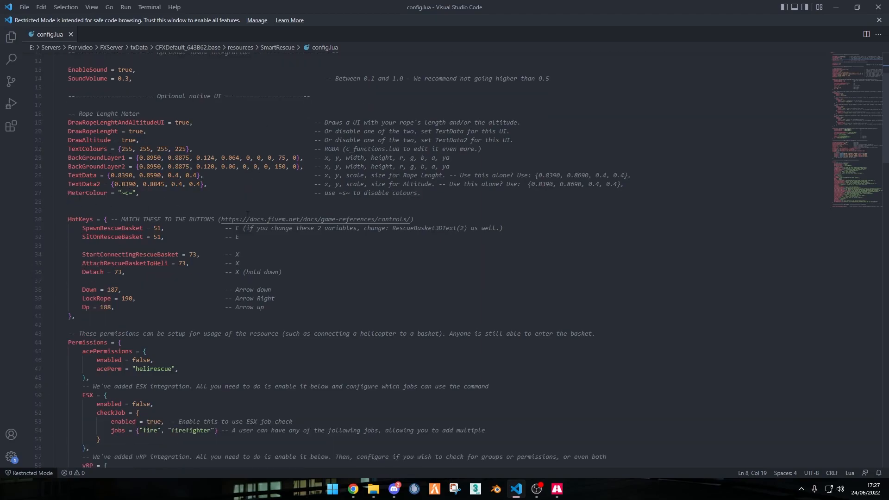
scroll("down", 3)
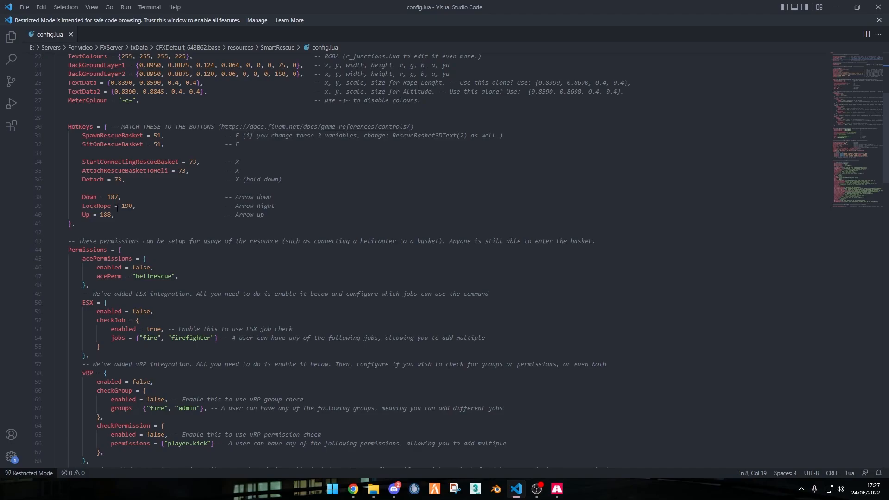
scroll("down", 3)
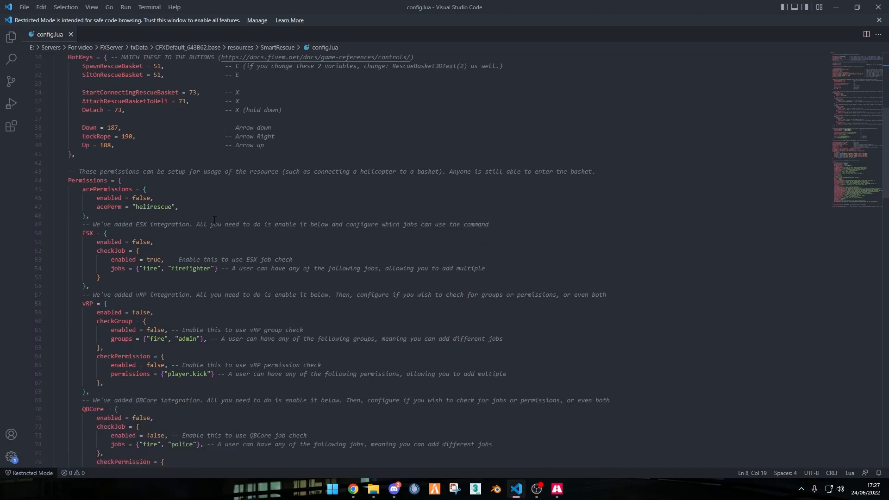
scroll("down", 3)
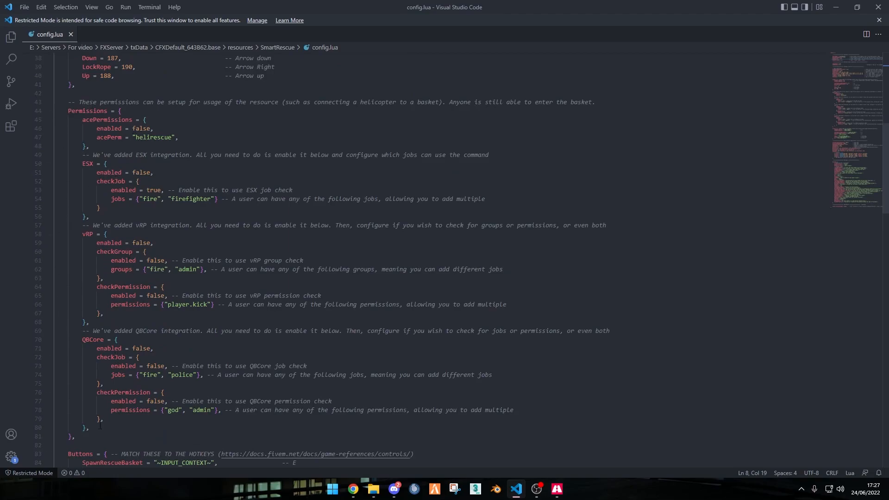
mouse_move(507, 250)
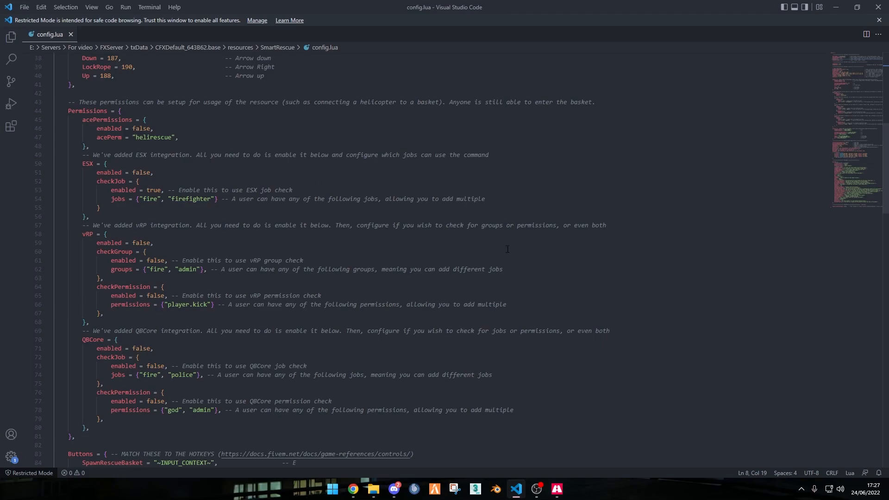
scroll("down", 3)
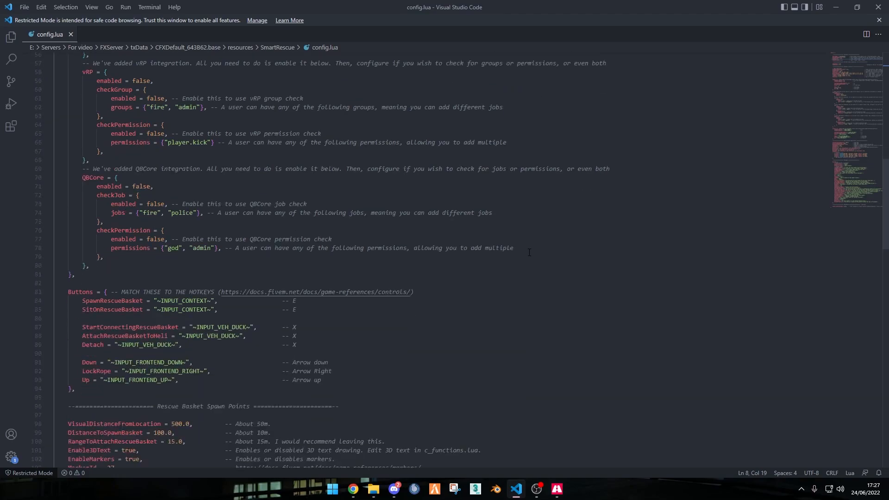
scroll("down", 3)
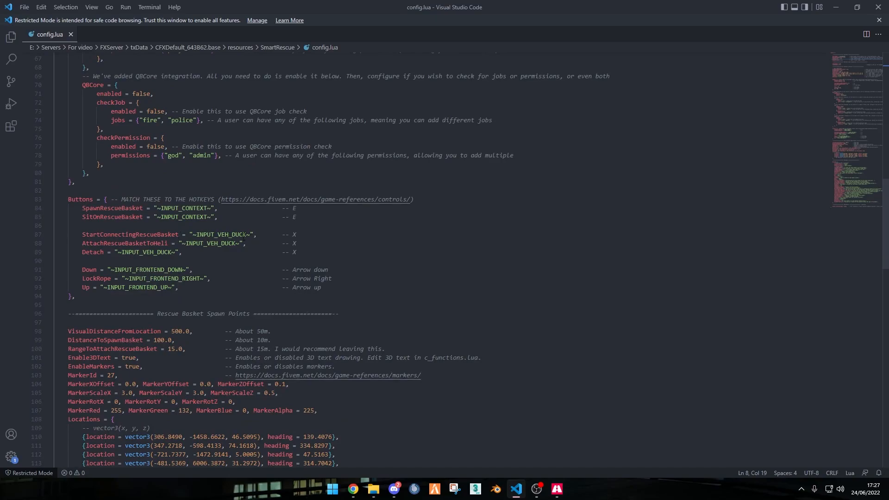
scroll("up", 3)
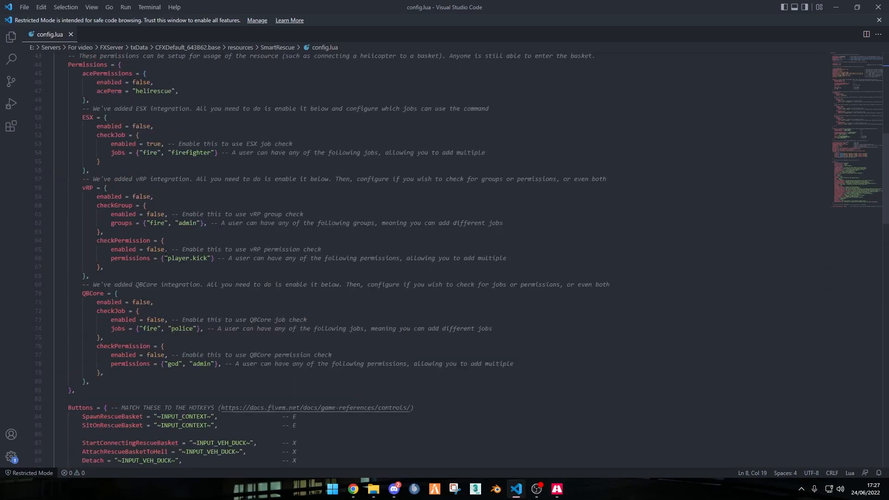
scroll("up", 3)
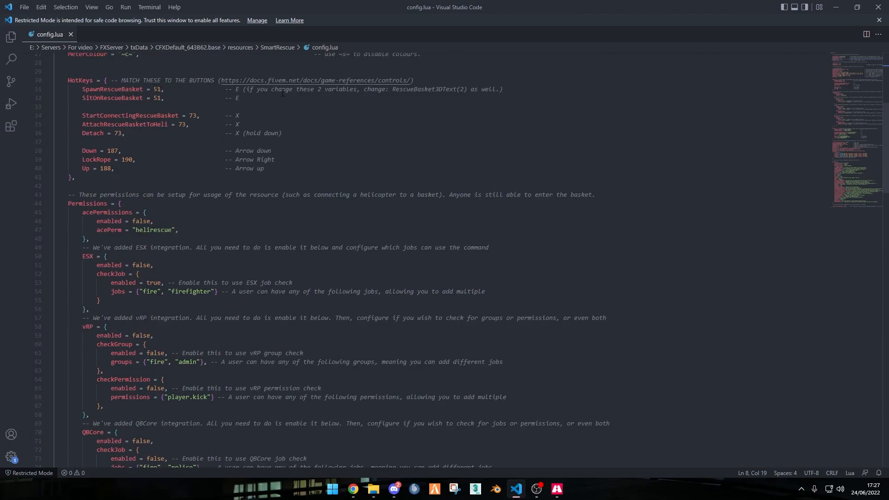
scroll("down", 3)
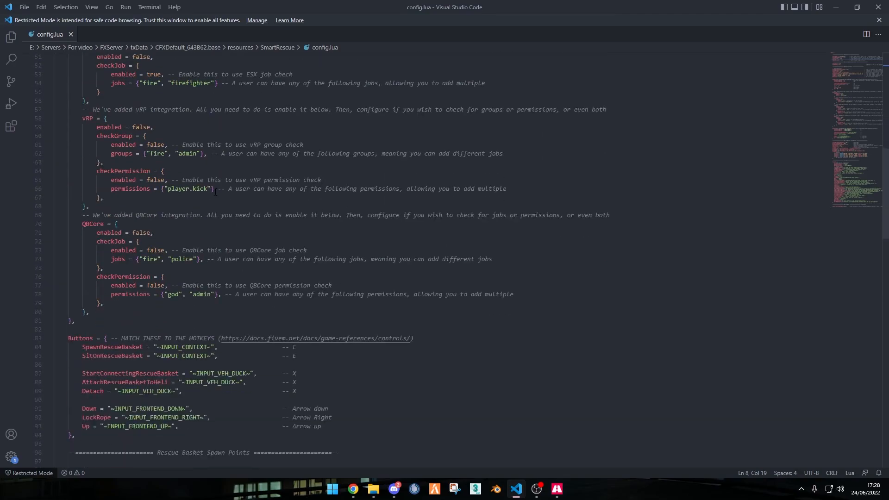
scroll("down", 3)
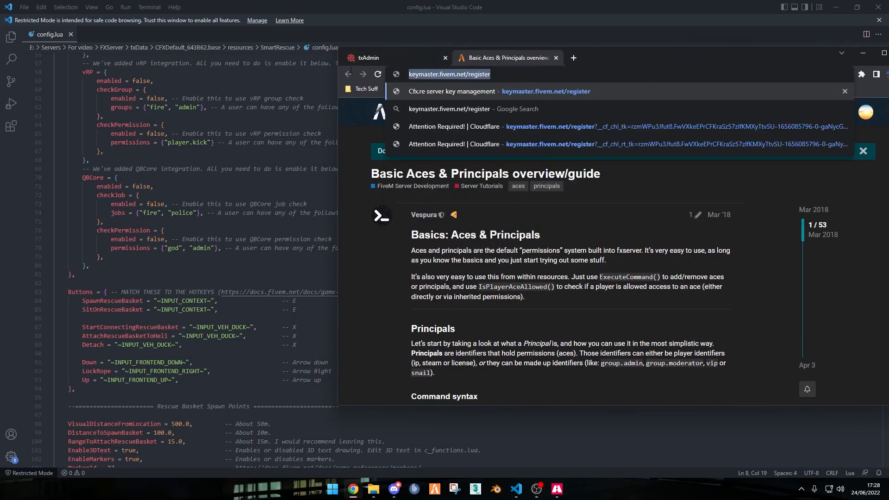
- Search for the FiveM Docs controls reference and scroll through its input list
type("keybuin")
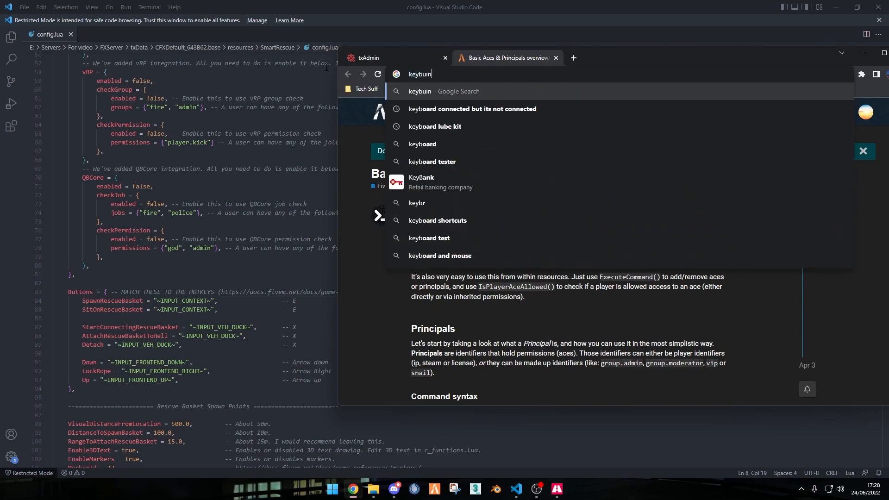
key("Return")
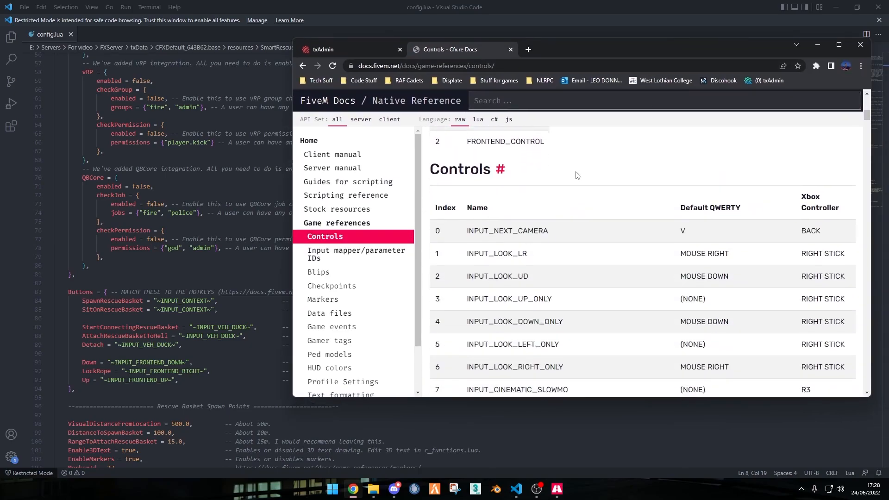
scroll("down", 3)
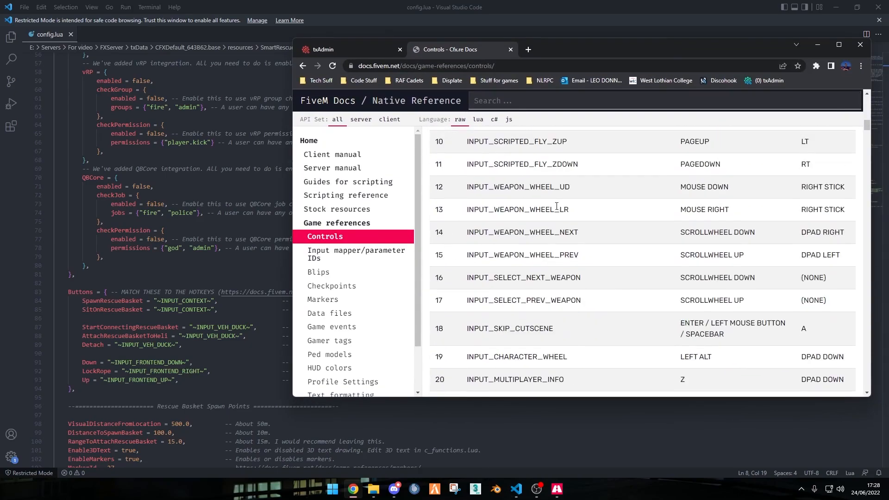
scroll("down", 3)
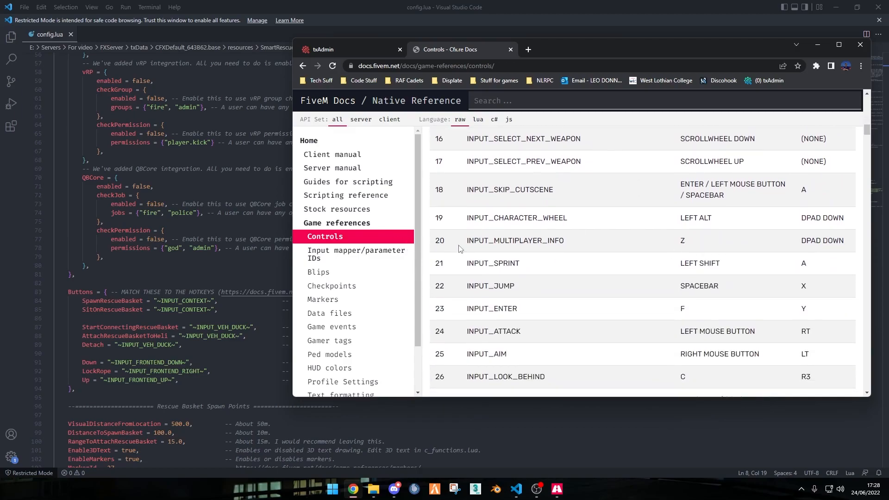
scroll("up", 3)
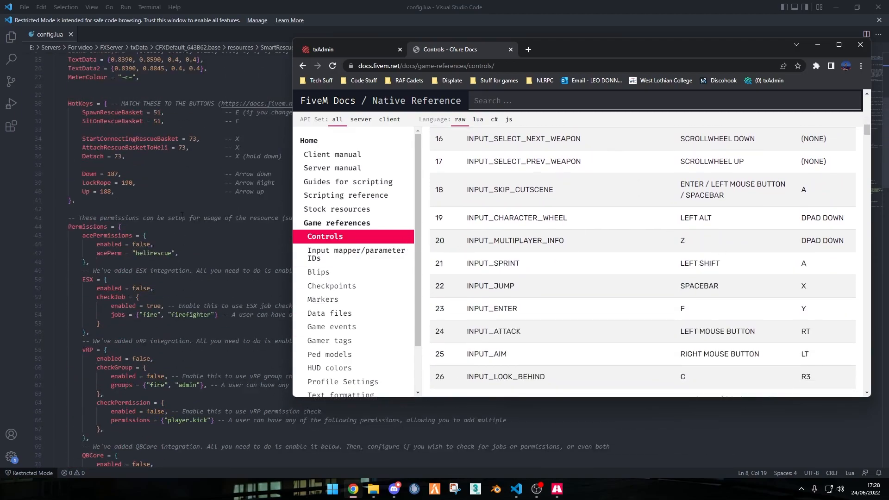
scroll("up", 3)
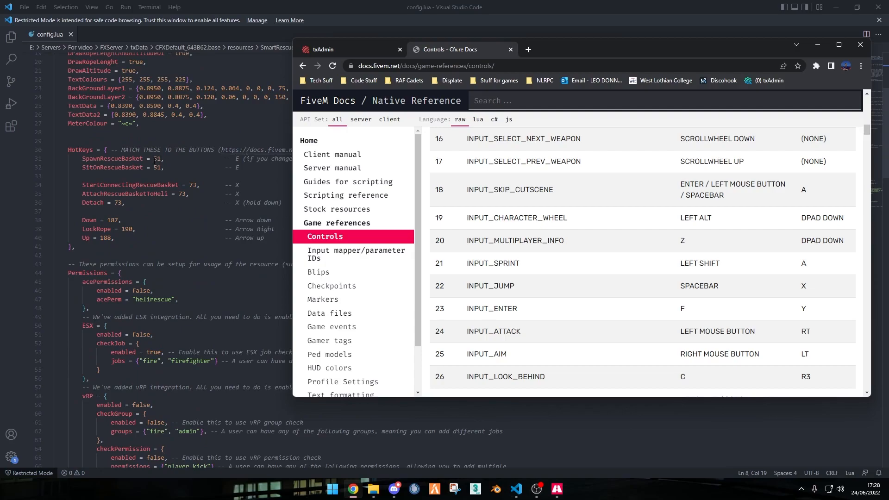
scroll("down", 3)
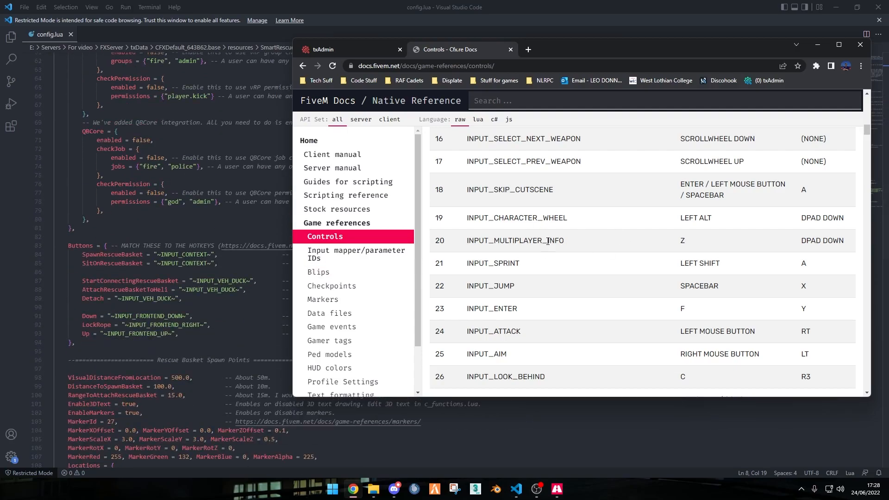
double_click(515, 241)
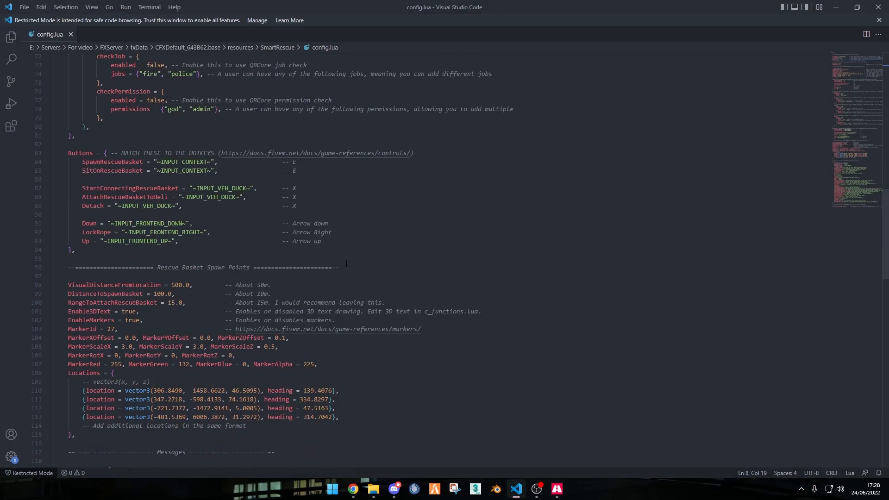
scroll("down", 3)
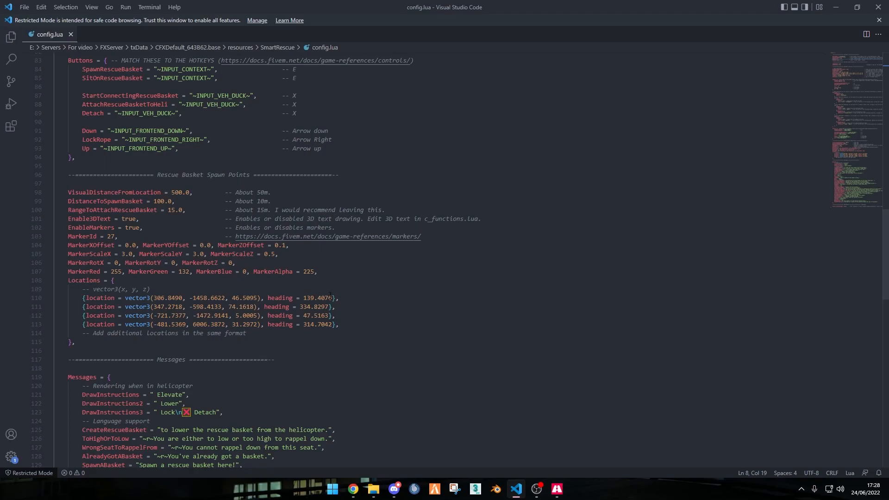
left_click(334, 307)
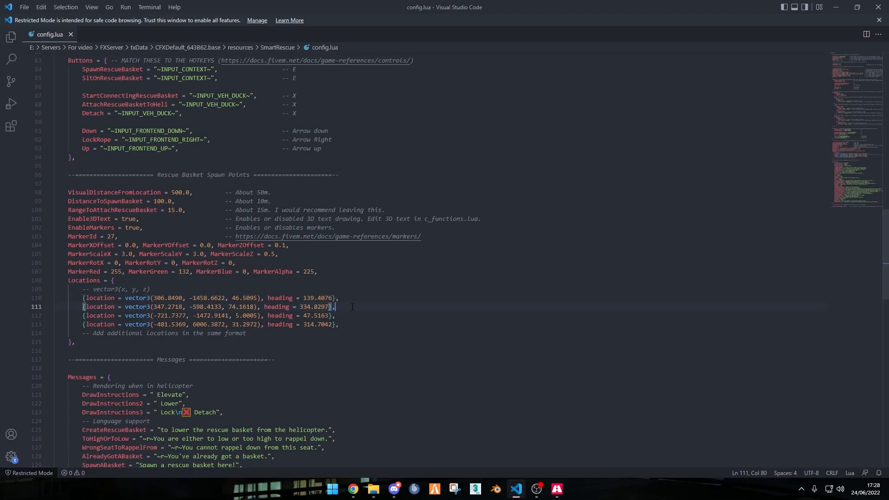
left_click(336, 315)
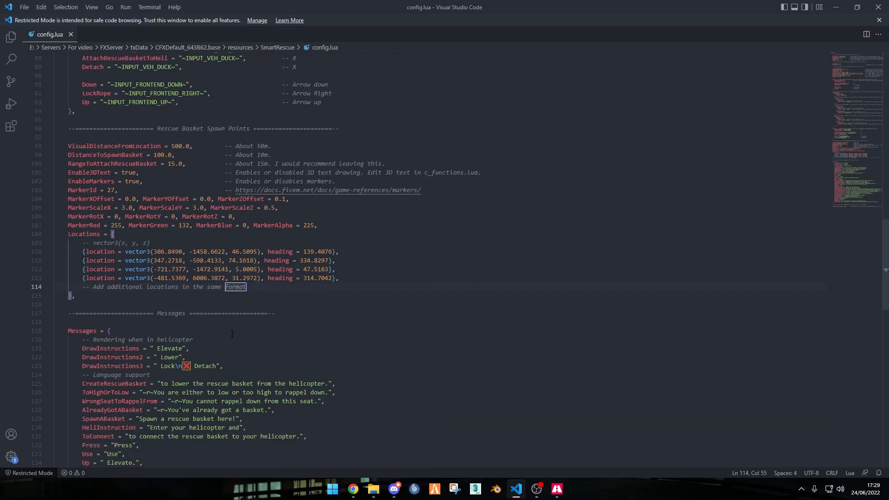
scroll("down", 3)
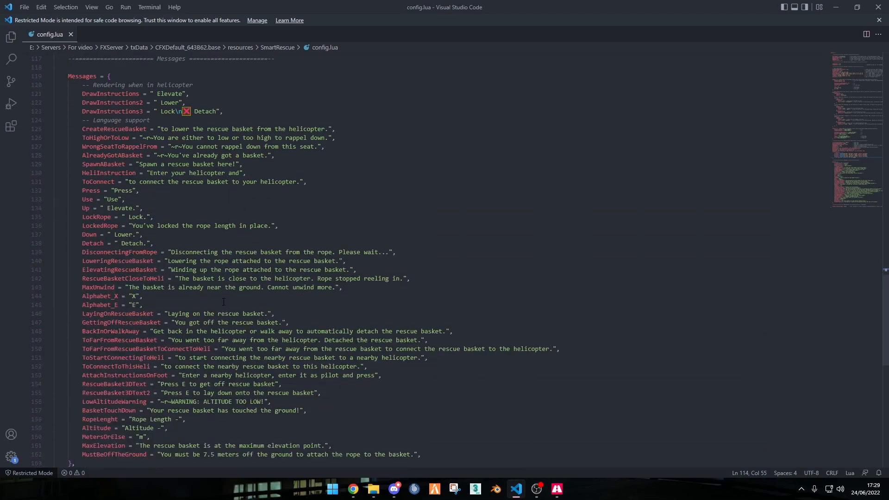
scroll("down", 3)
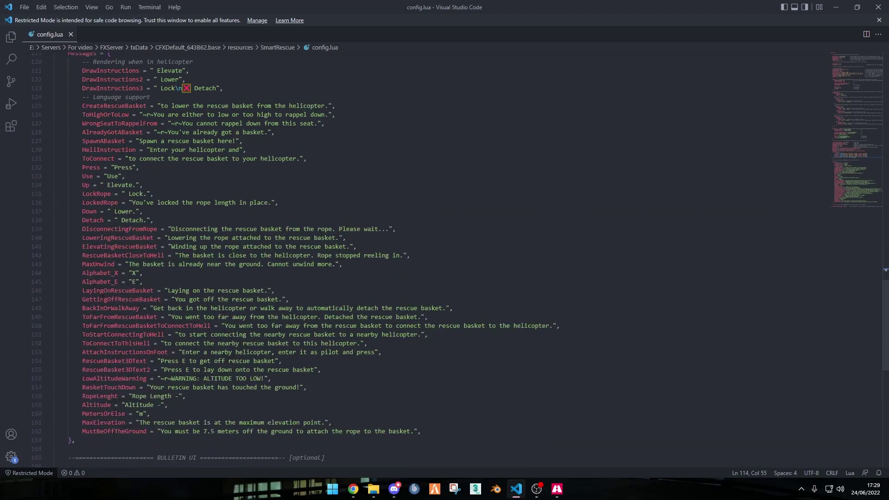
scroll("down", 3)
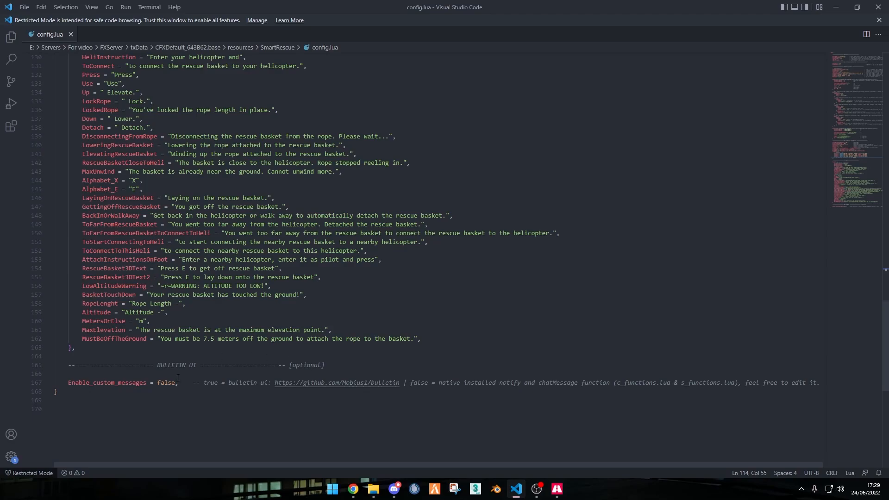
scroll("up", 3)
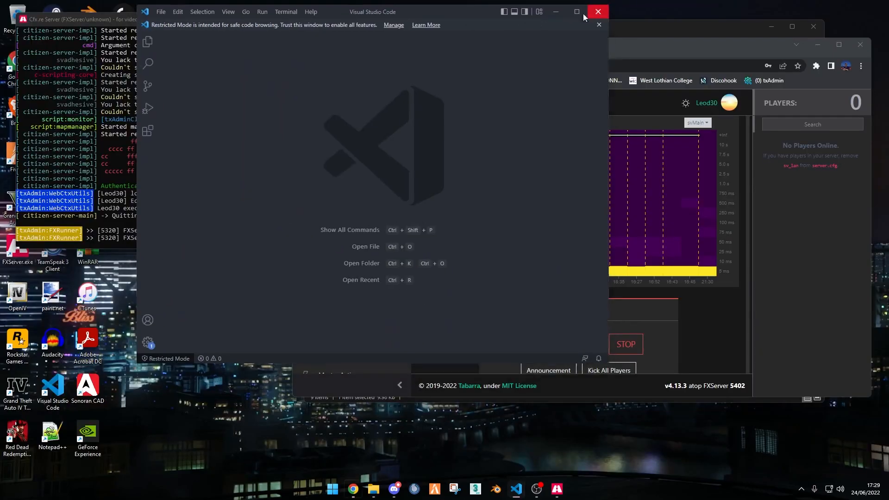
- Close VS Code and press START in the txAdmin dashboard
left_click(597, 11)
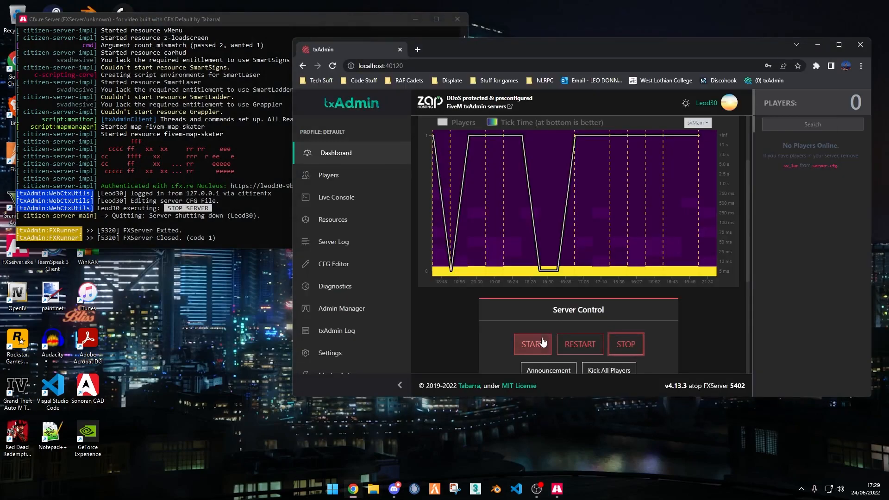
left_click(531, 345)
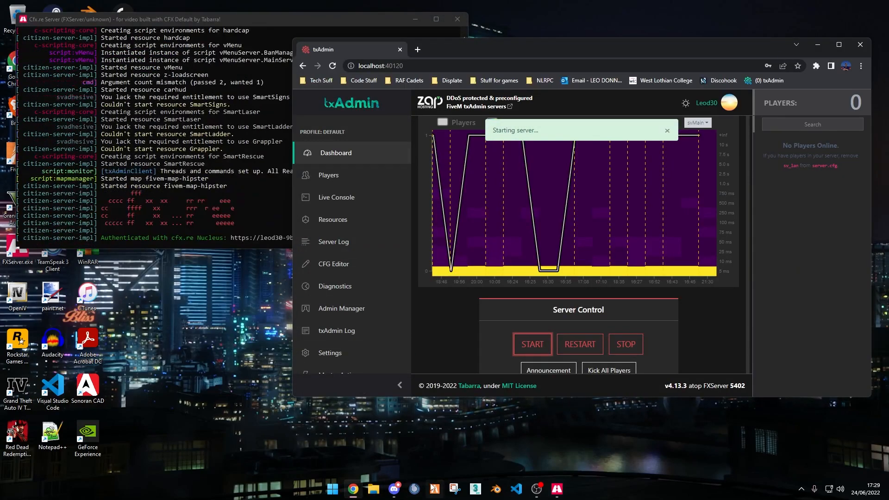
left_click(531, 345)
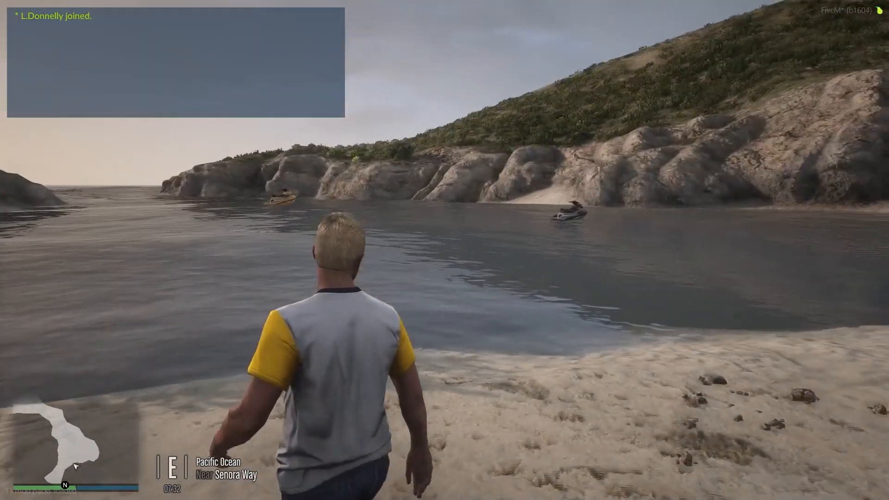
- Toggle NoClip with F2 and fly across the map to a city rooftop helipad
key("F2")
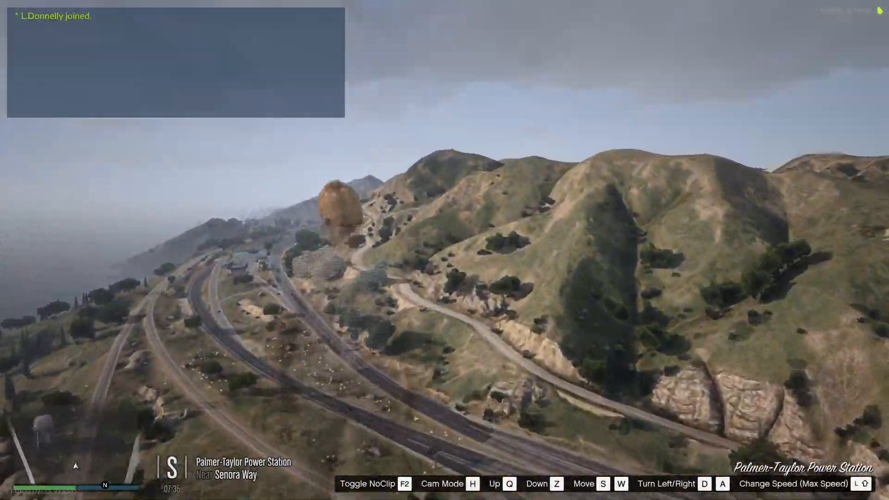
key("w")
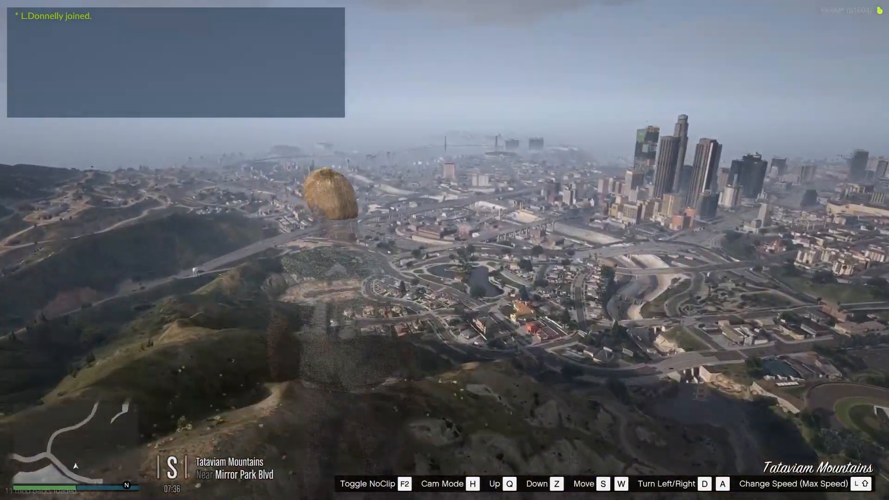
key("w")
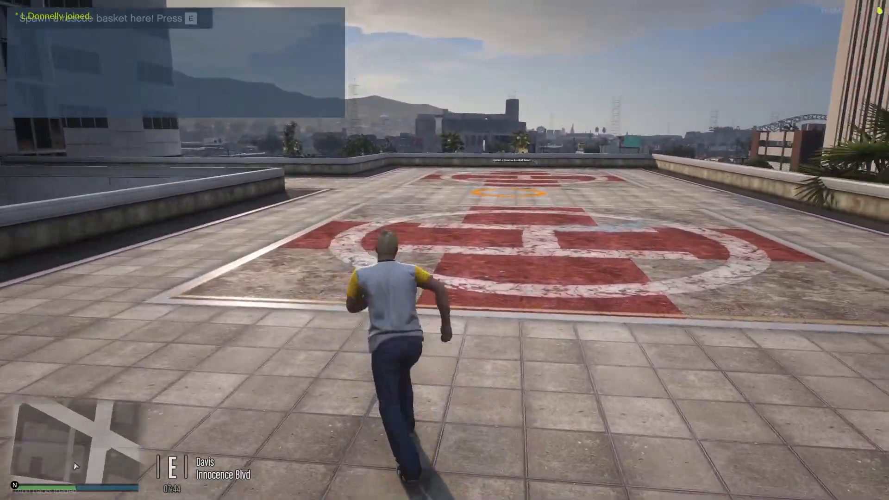
- Spawn the rescue basket on the helipad, lie on it and get off again
key("w")
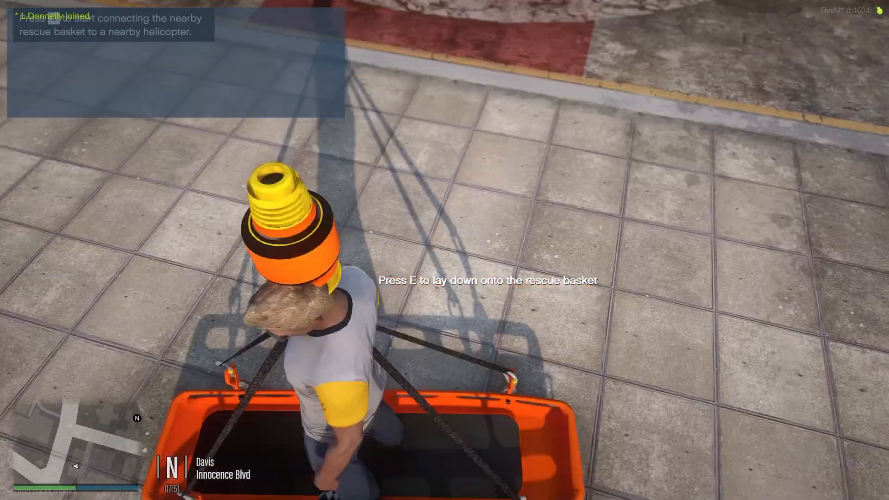
key("e")
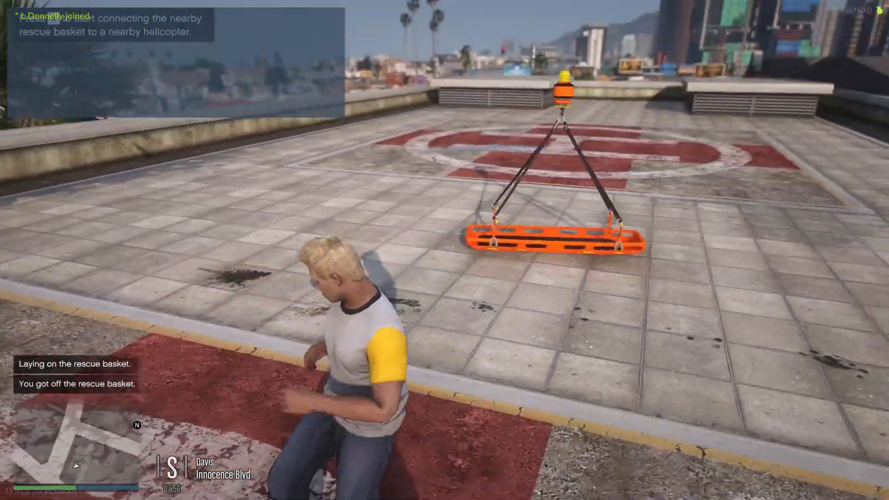
key("m")
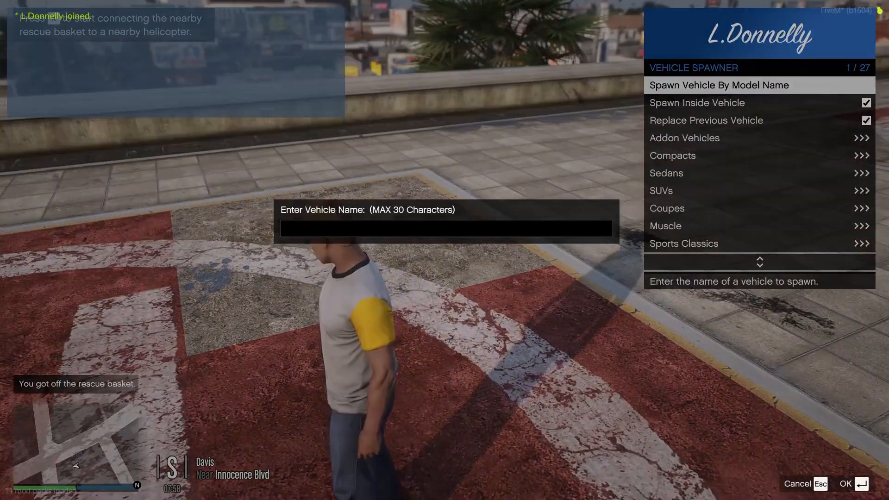
- Spawn the police helicopter model 'polvam' from the vehicle spawner beside the basket
type("polvam")
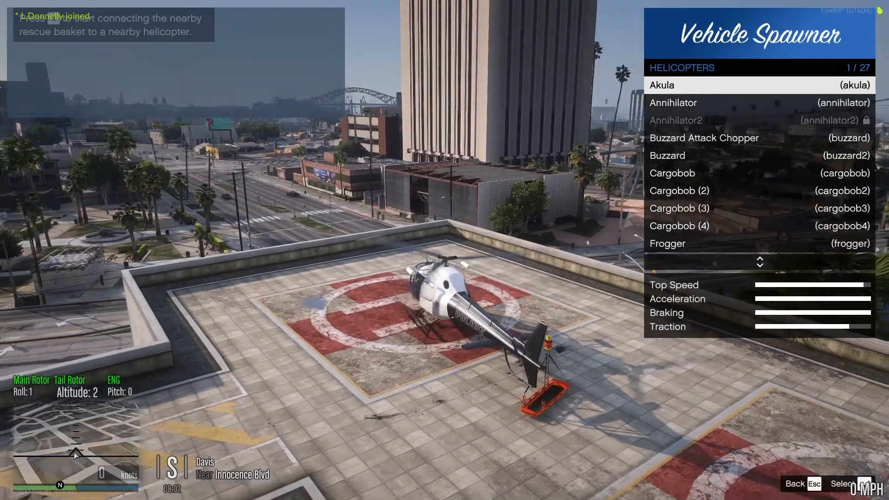
scroll("down", 3)
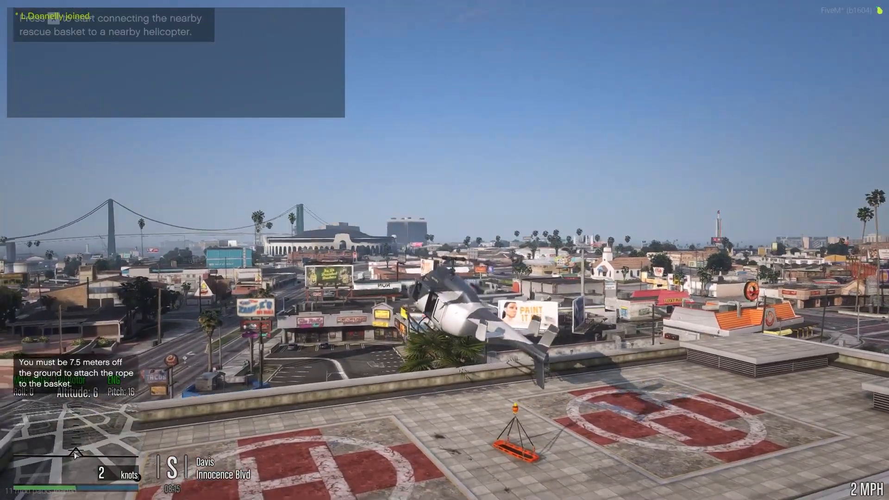
mouse_move(444, 250)
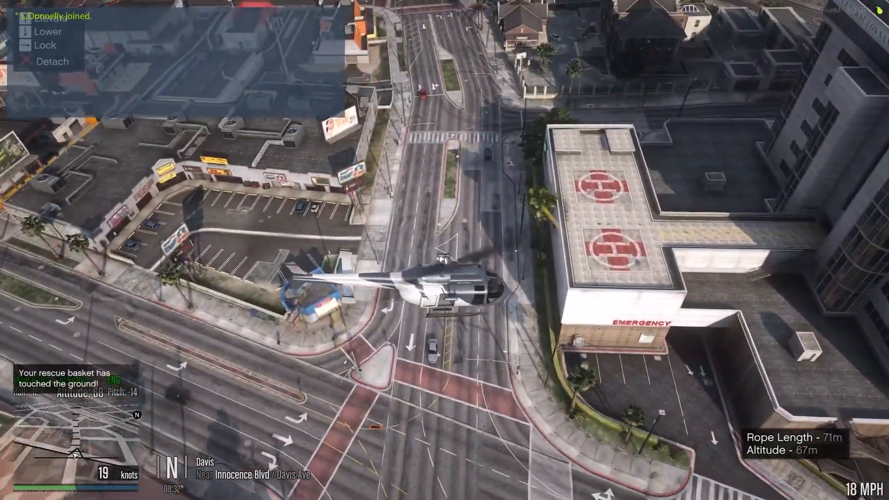
mouse_move(445, 250)
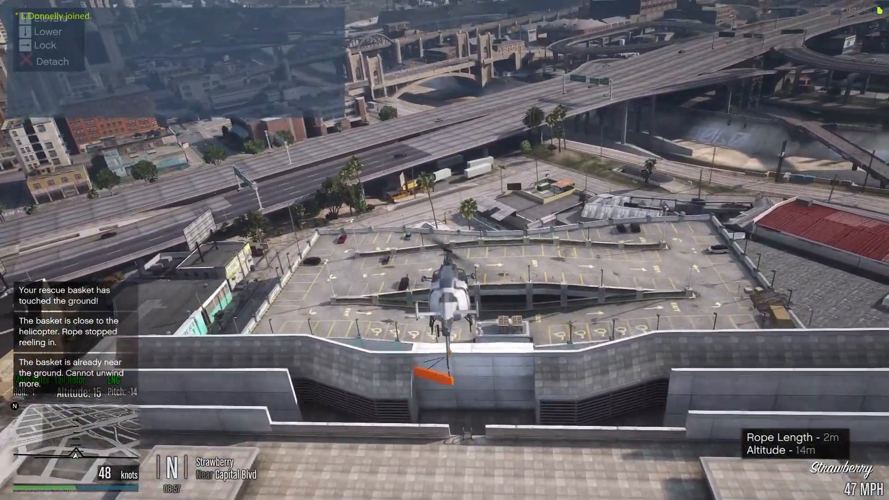
- Fly the helicopter carrying the hooked-up rescue basket across the city
key("w")
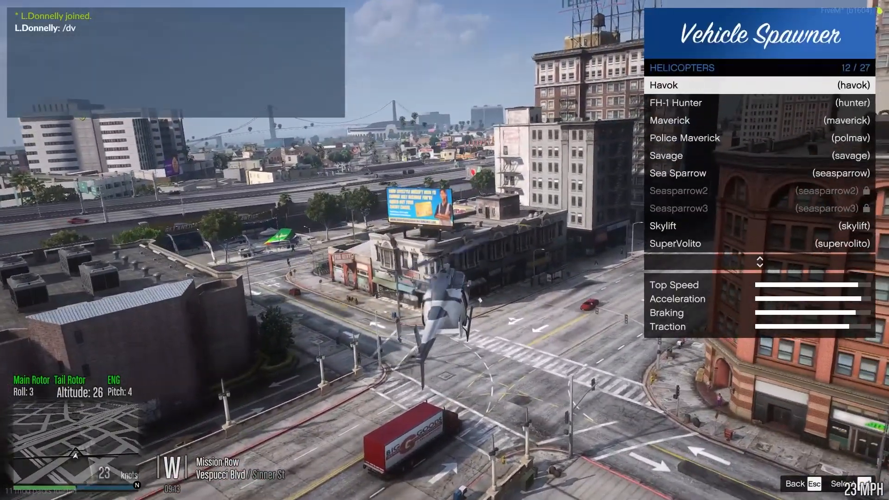
- Scroll up the vMenu Helicopters list to preview the Cargobob (4)
scroll("up", 3)
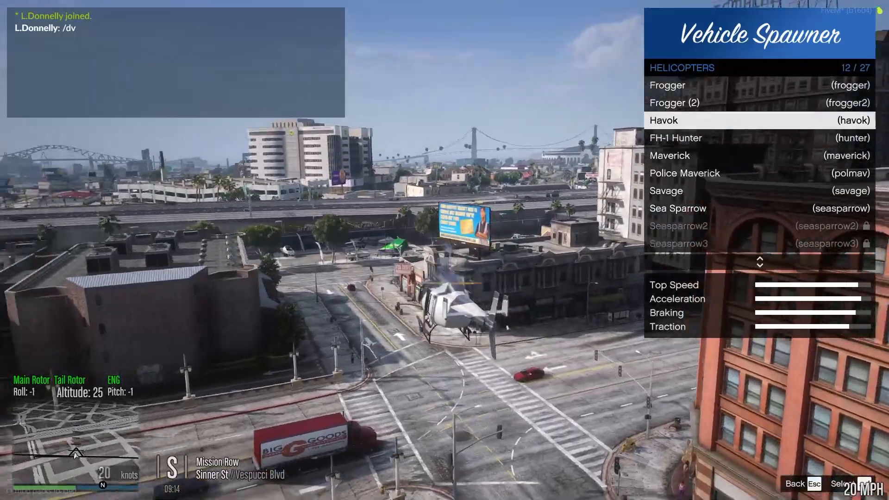
scroll("up", 3)
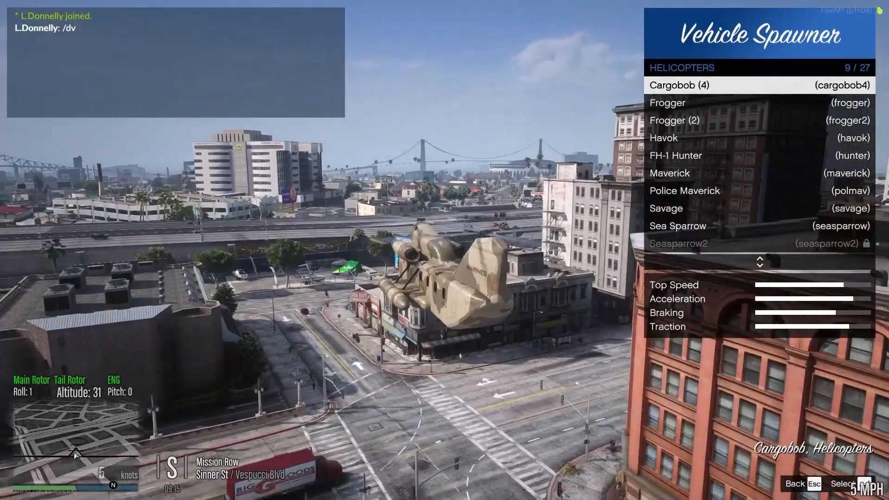